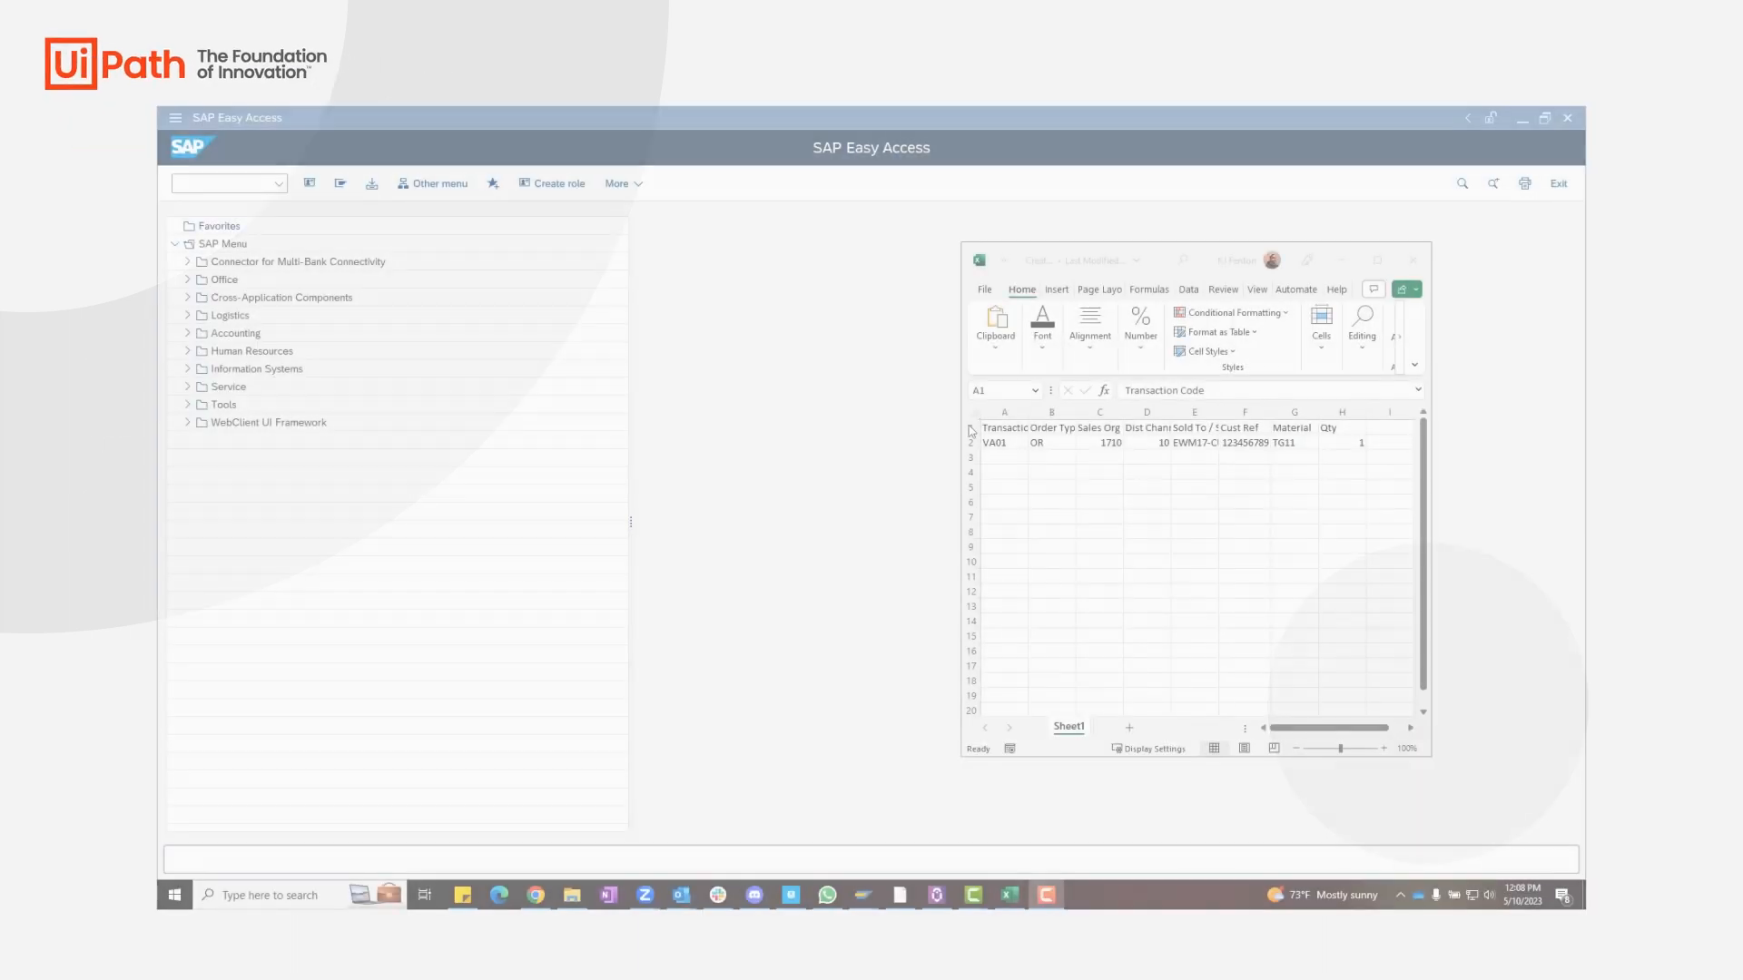
Run transaction VA01 and enter order type OR, sales organization 1710, distribution channel 10.
{"action": "type", "text": "VA01"}
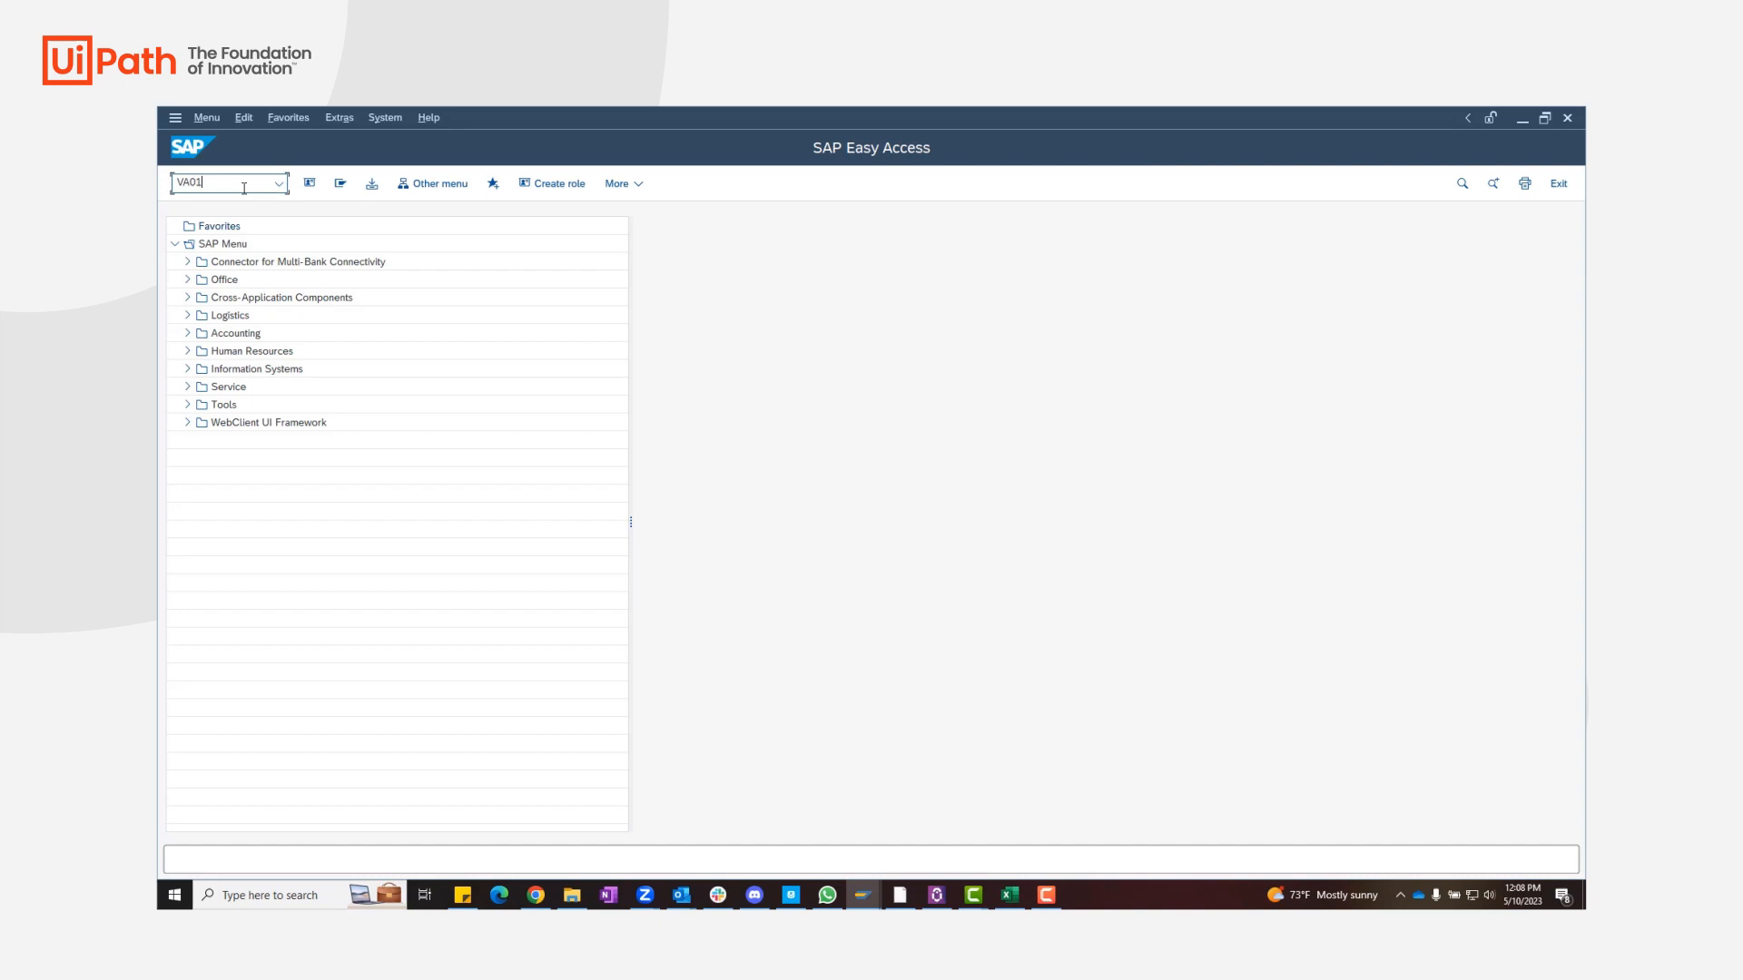
{"action": "key", "text": "Enter"}
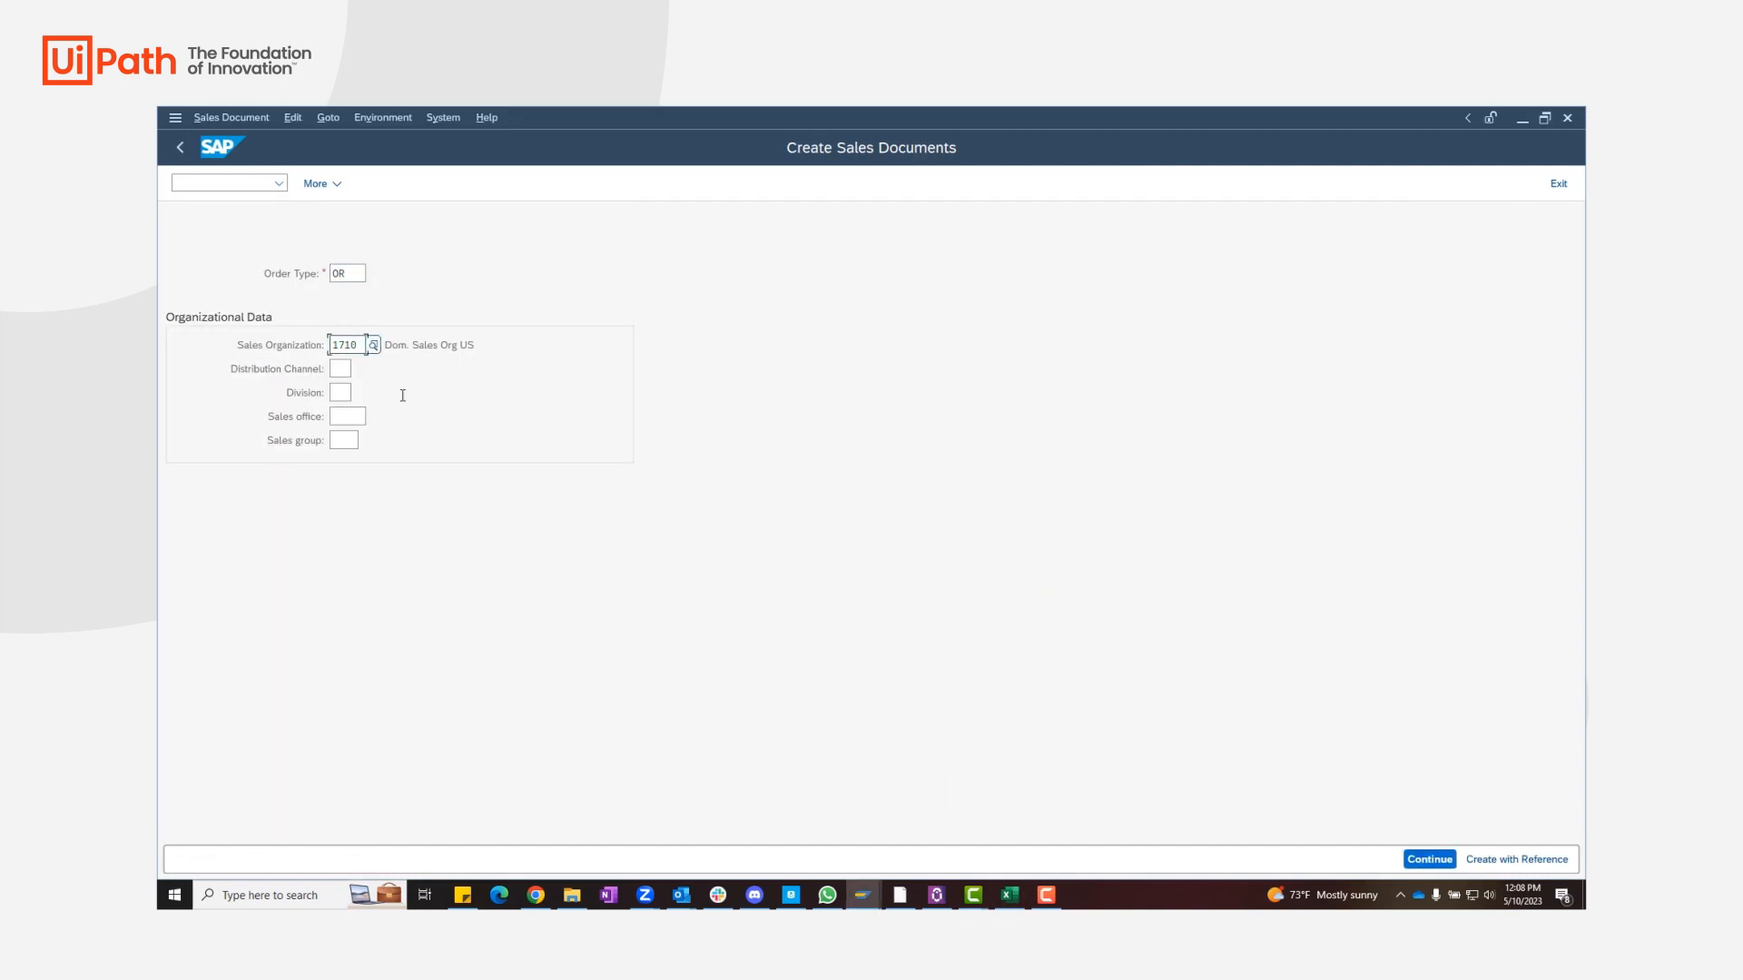
{"action": "type", "text": "10"}
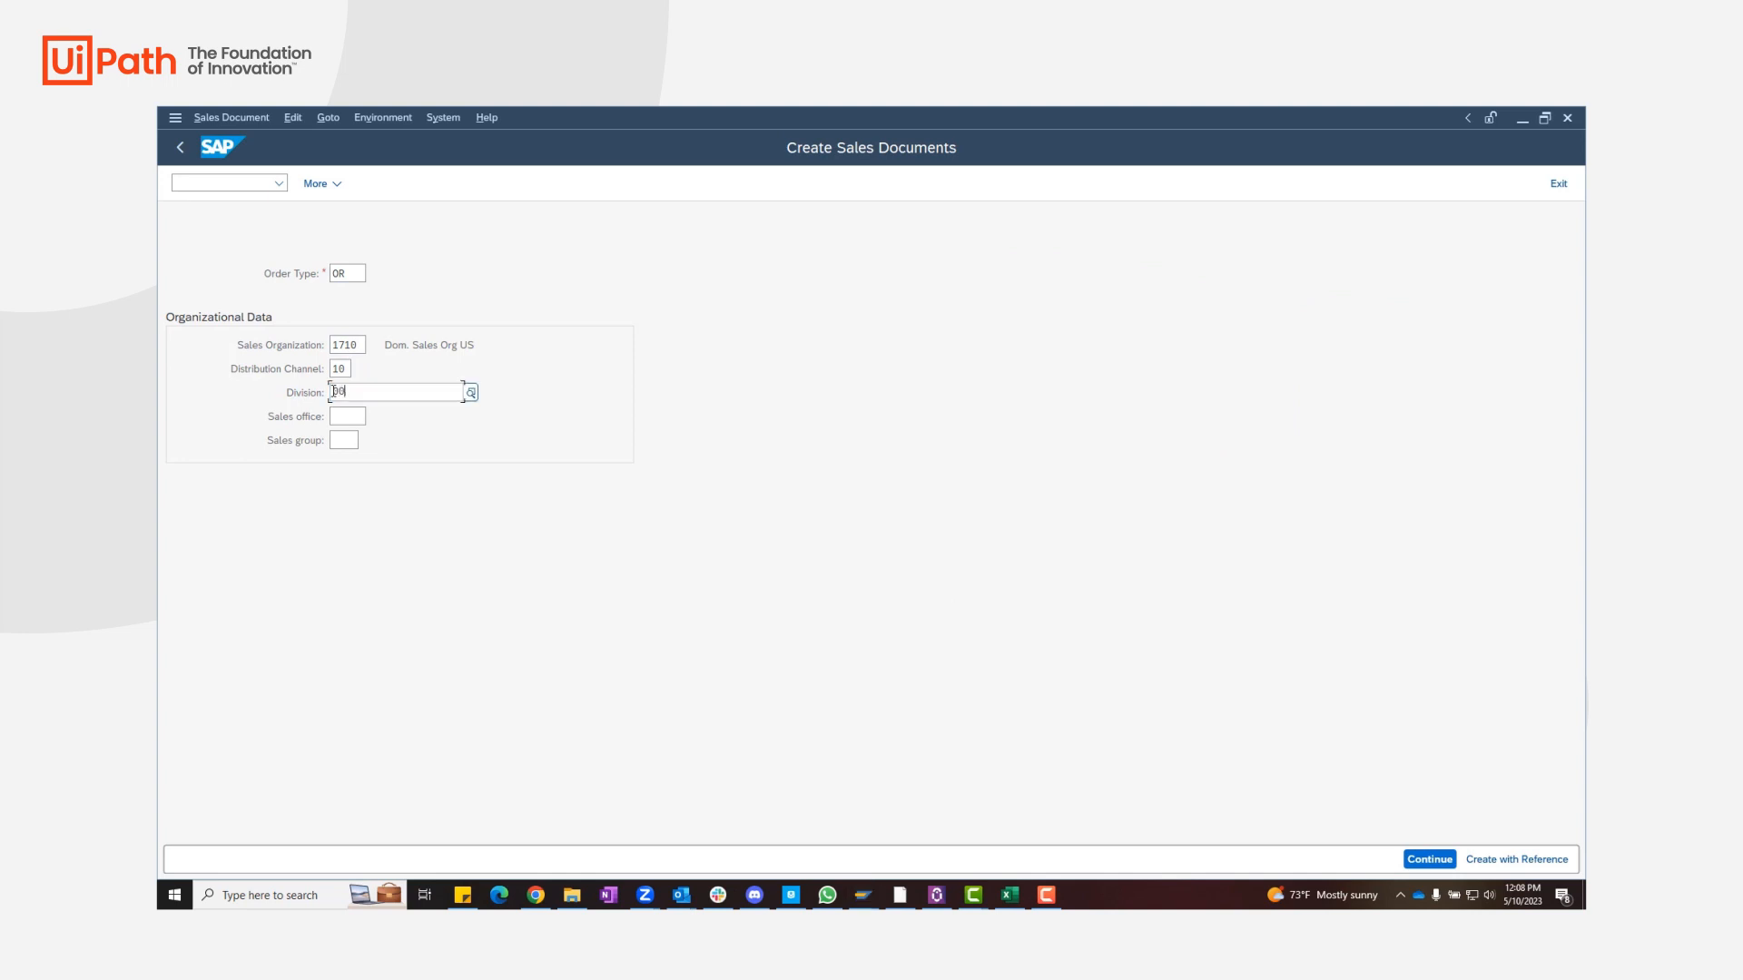
{"action": "left_click", "coordinate": [1431, 858]}
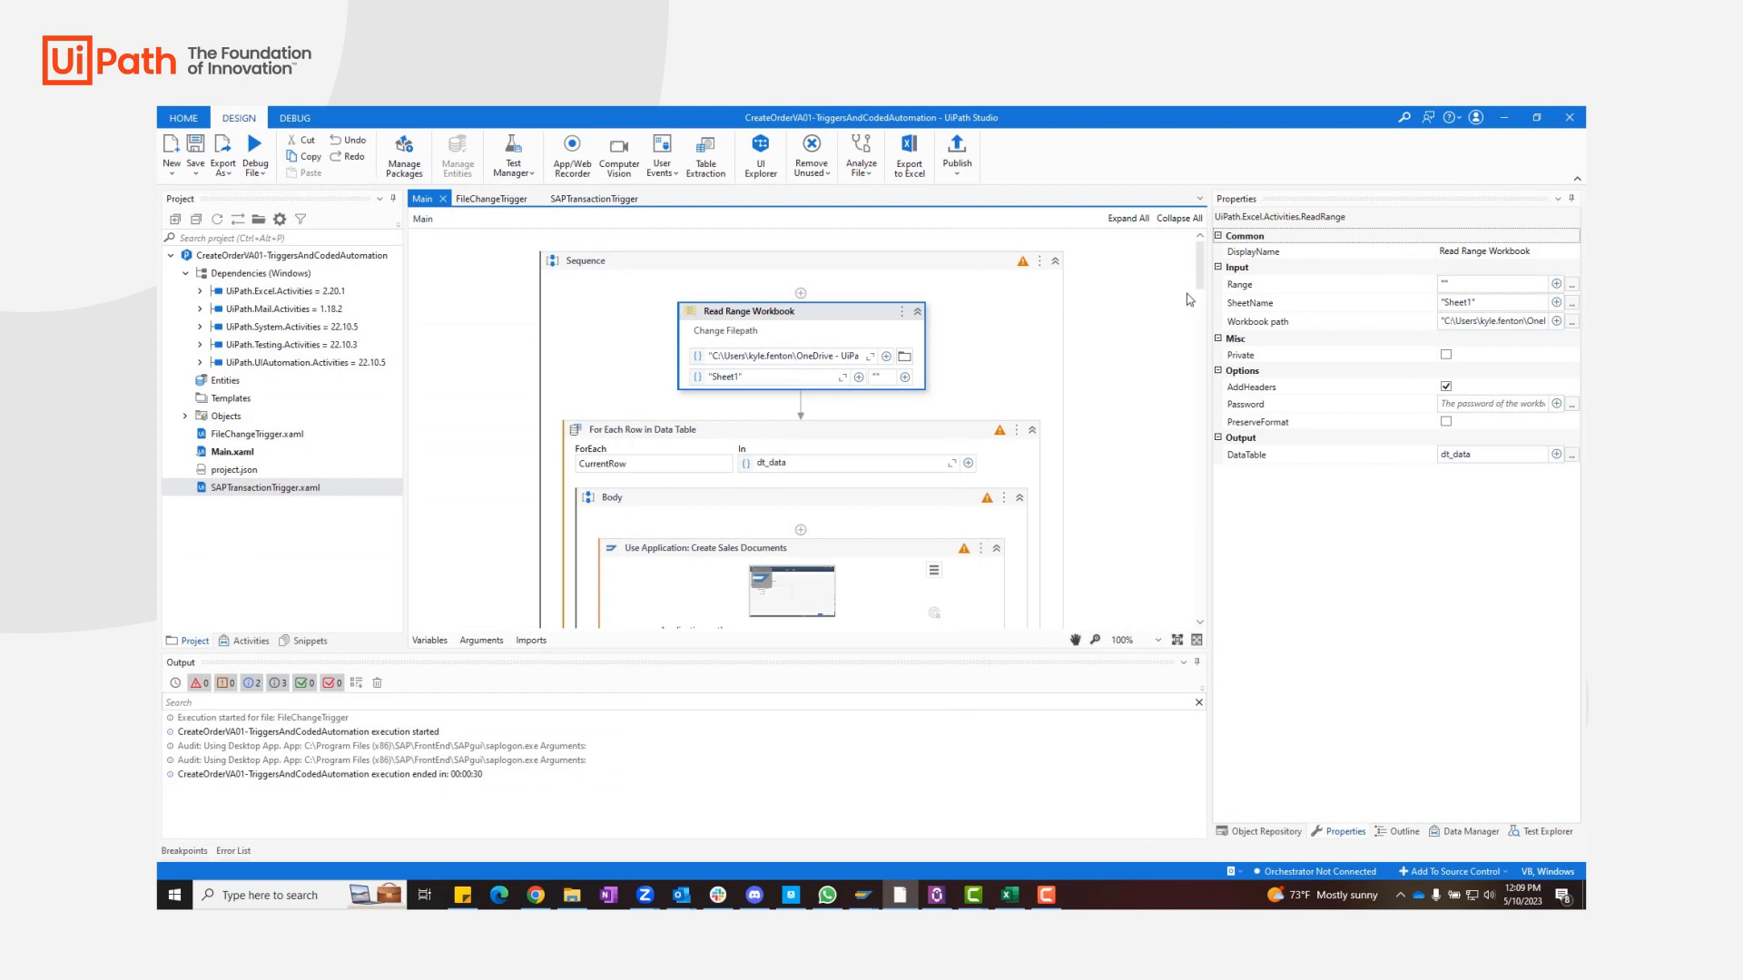
Review the Type Into activities of the Main.xaml order-entry workflow.
{"action": "scroll", "scroll_direction": "down", "scroll_amount": 3}
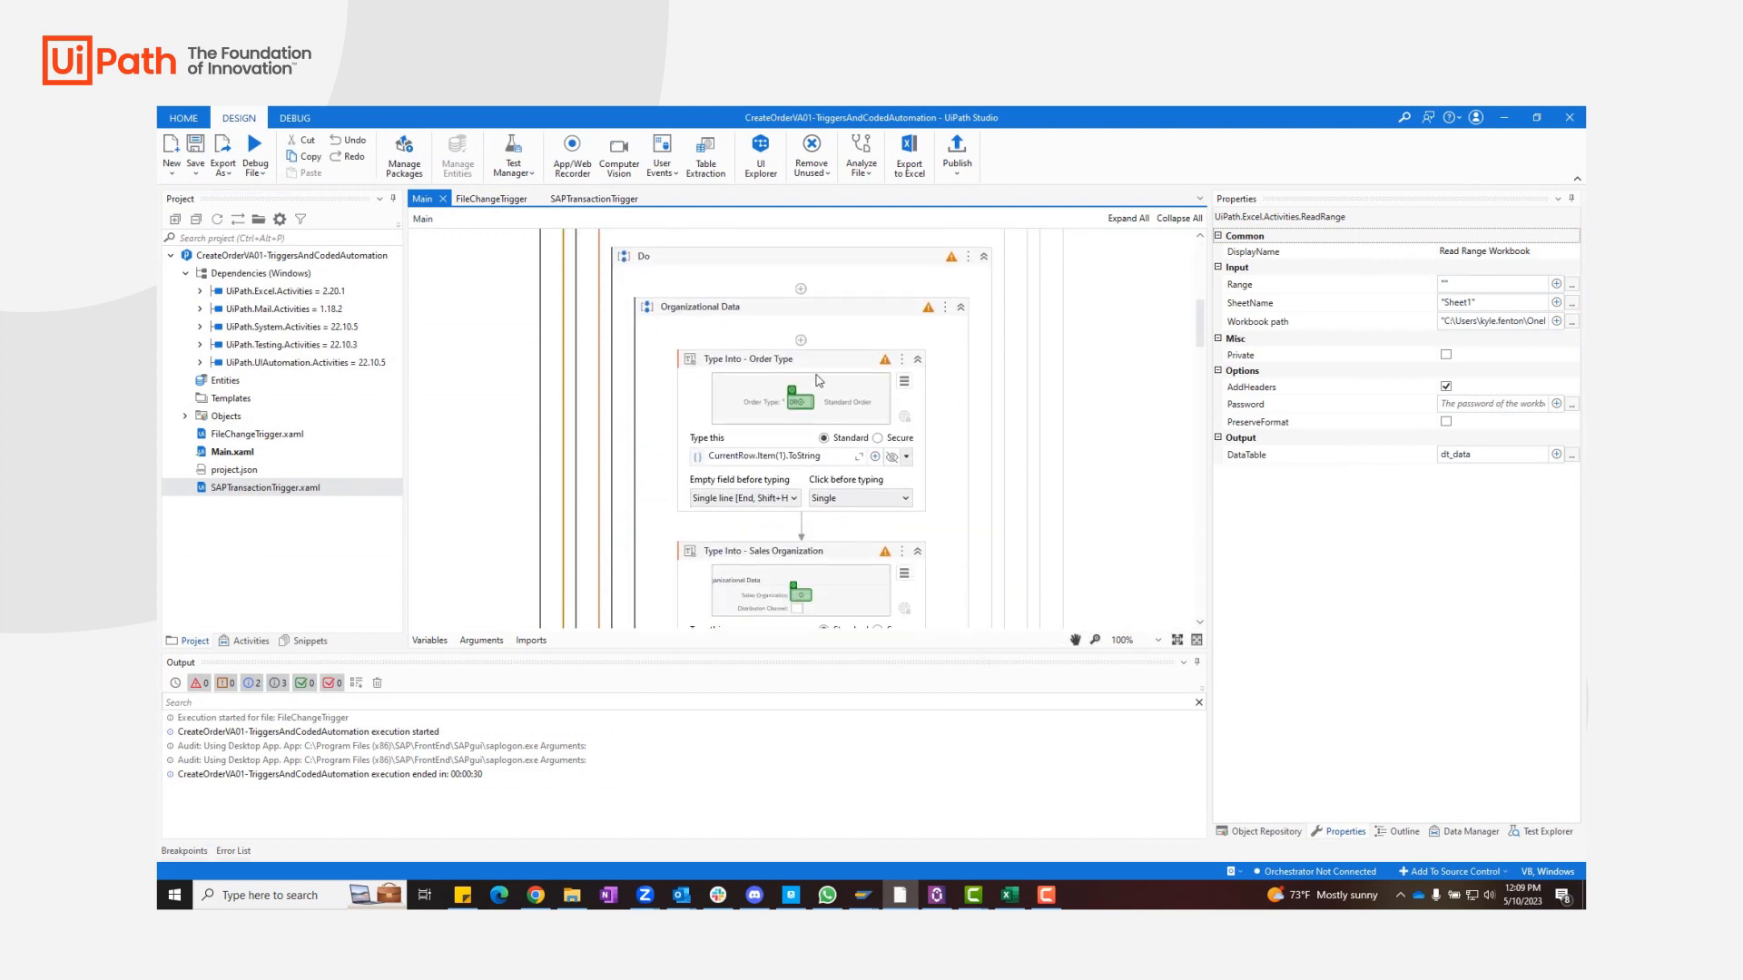
{"action": "scroll", "scroll_direction": "down", "scroll_amount": 3}
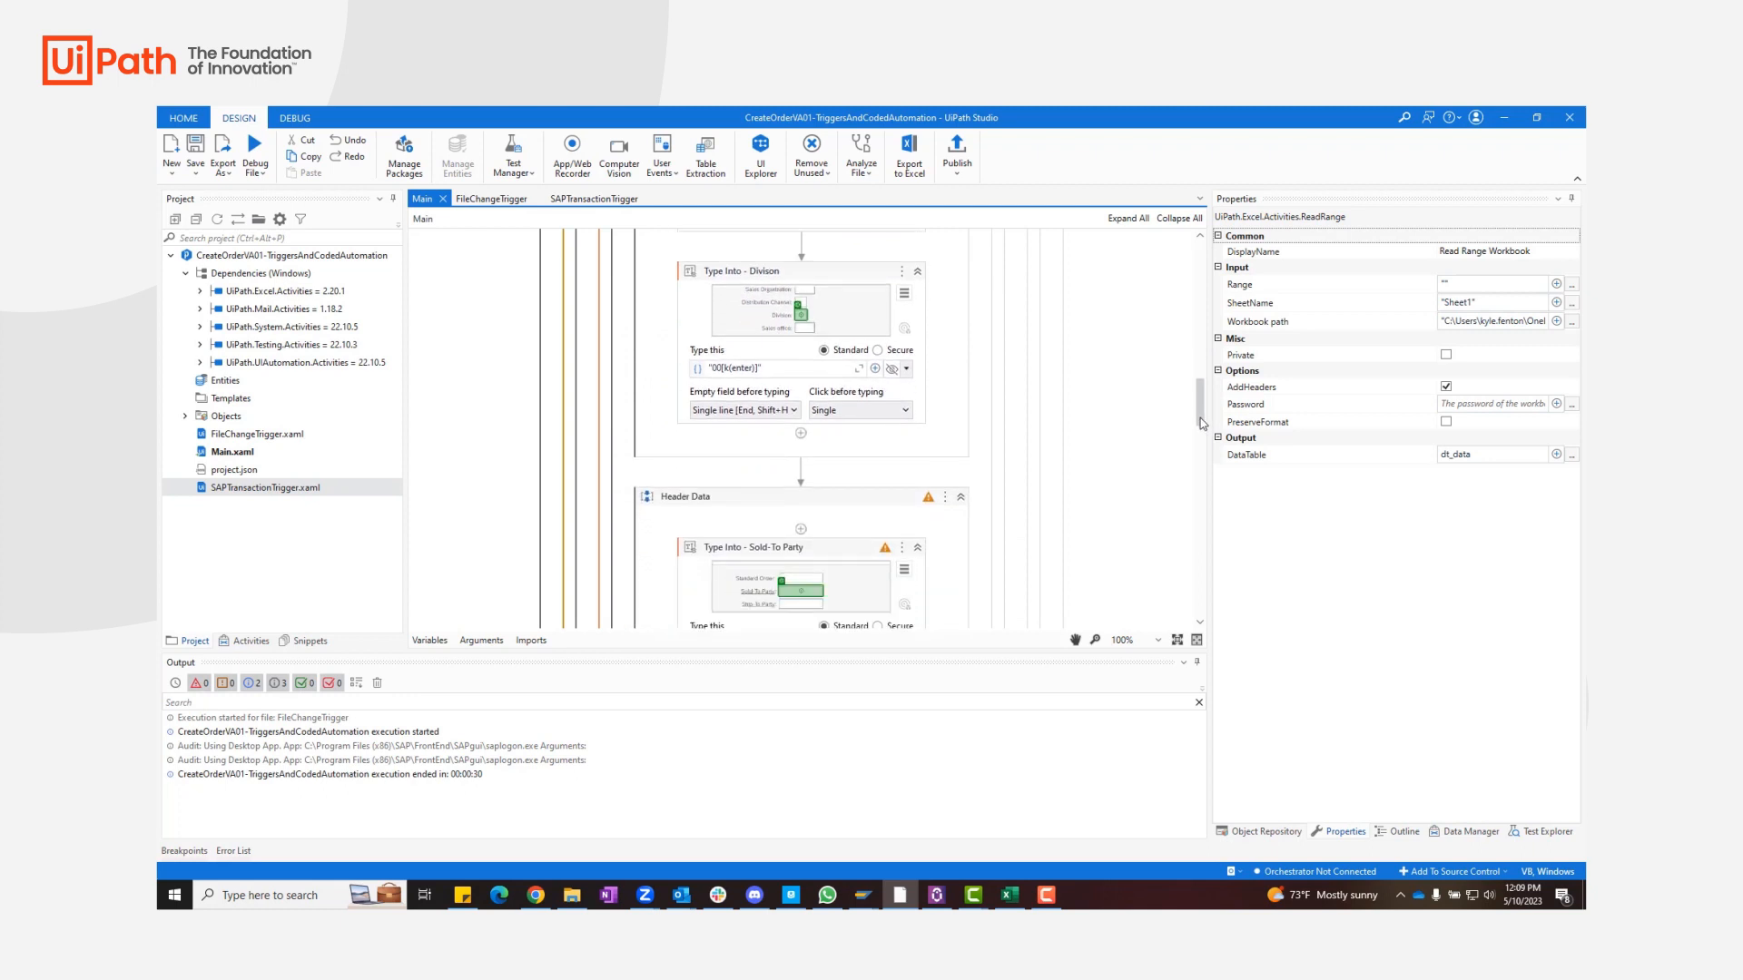
{"action": "scroll", "scroll_direction": "down", "scroll_amount": 3}
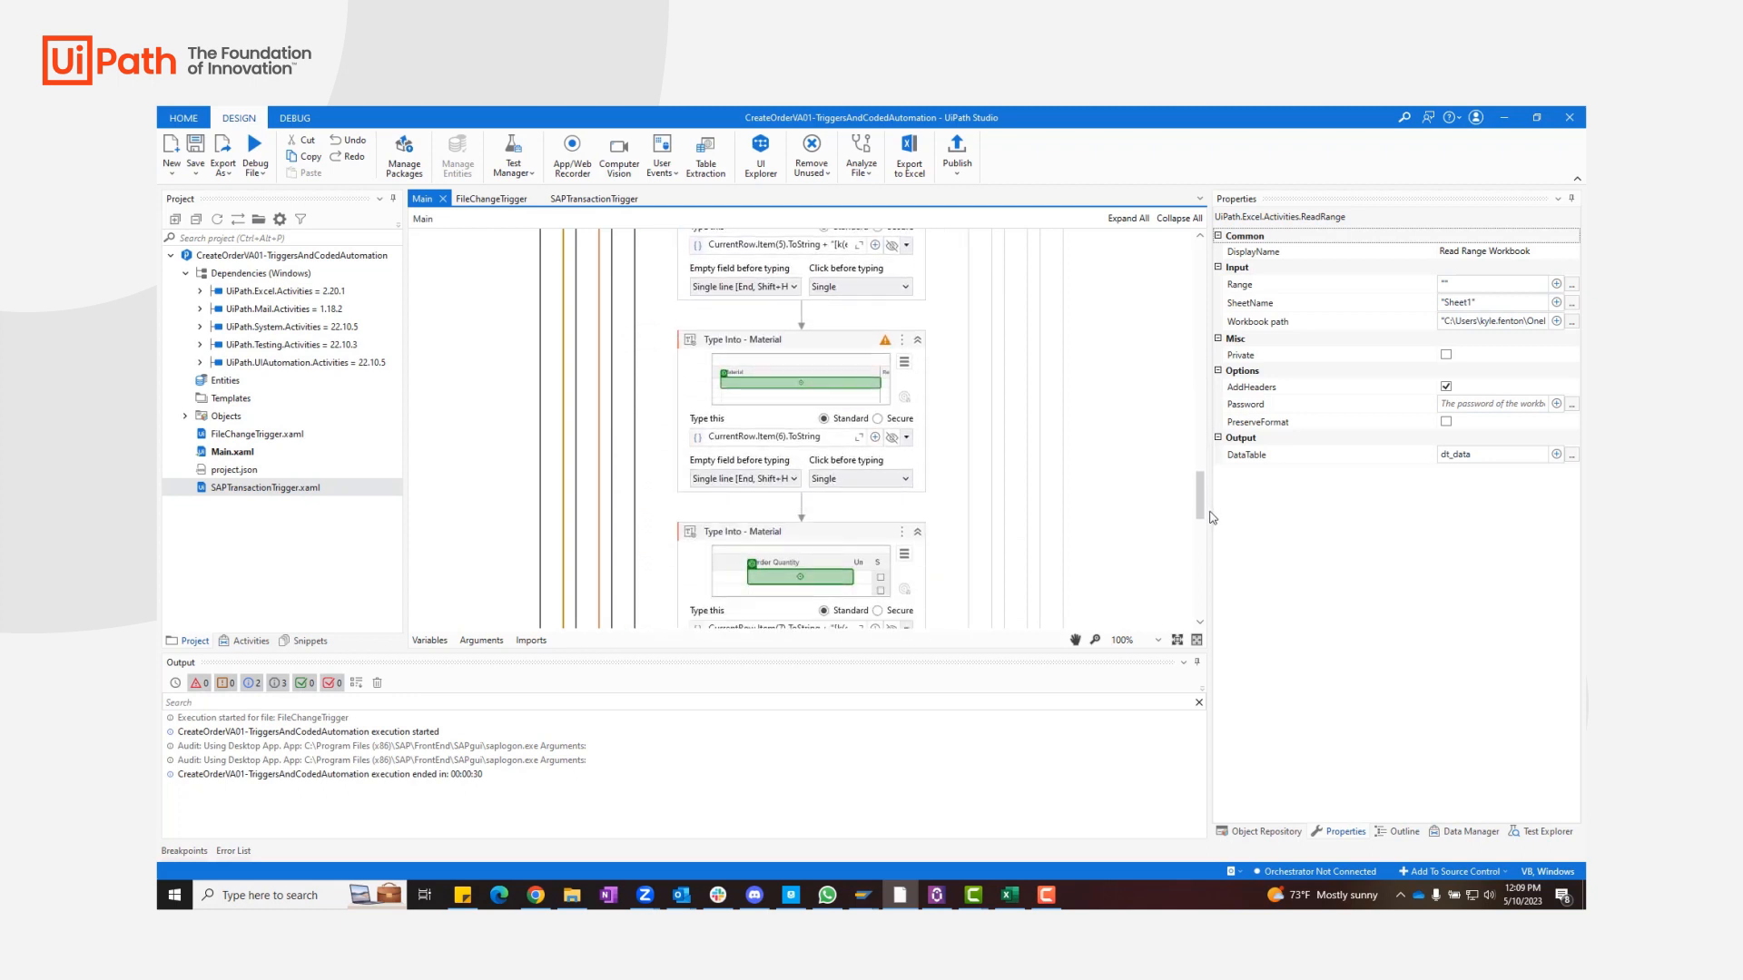
{"action": "scroll", "scroll_direction": "down", "scroll_amount": 3}
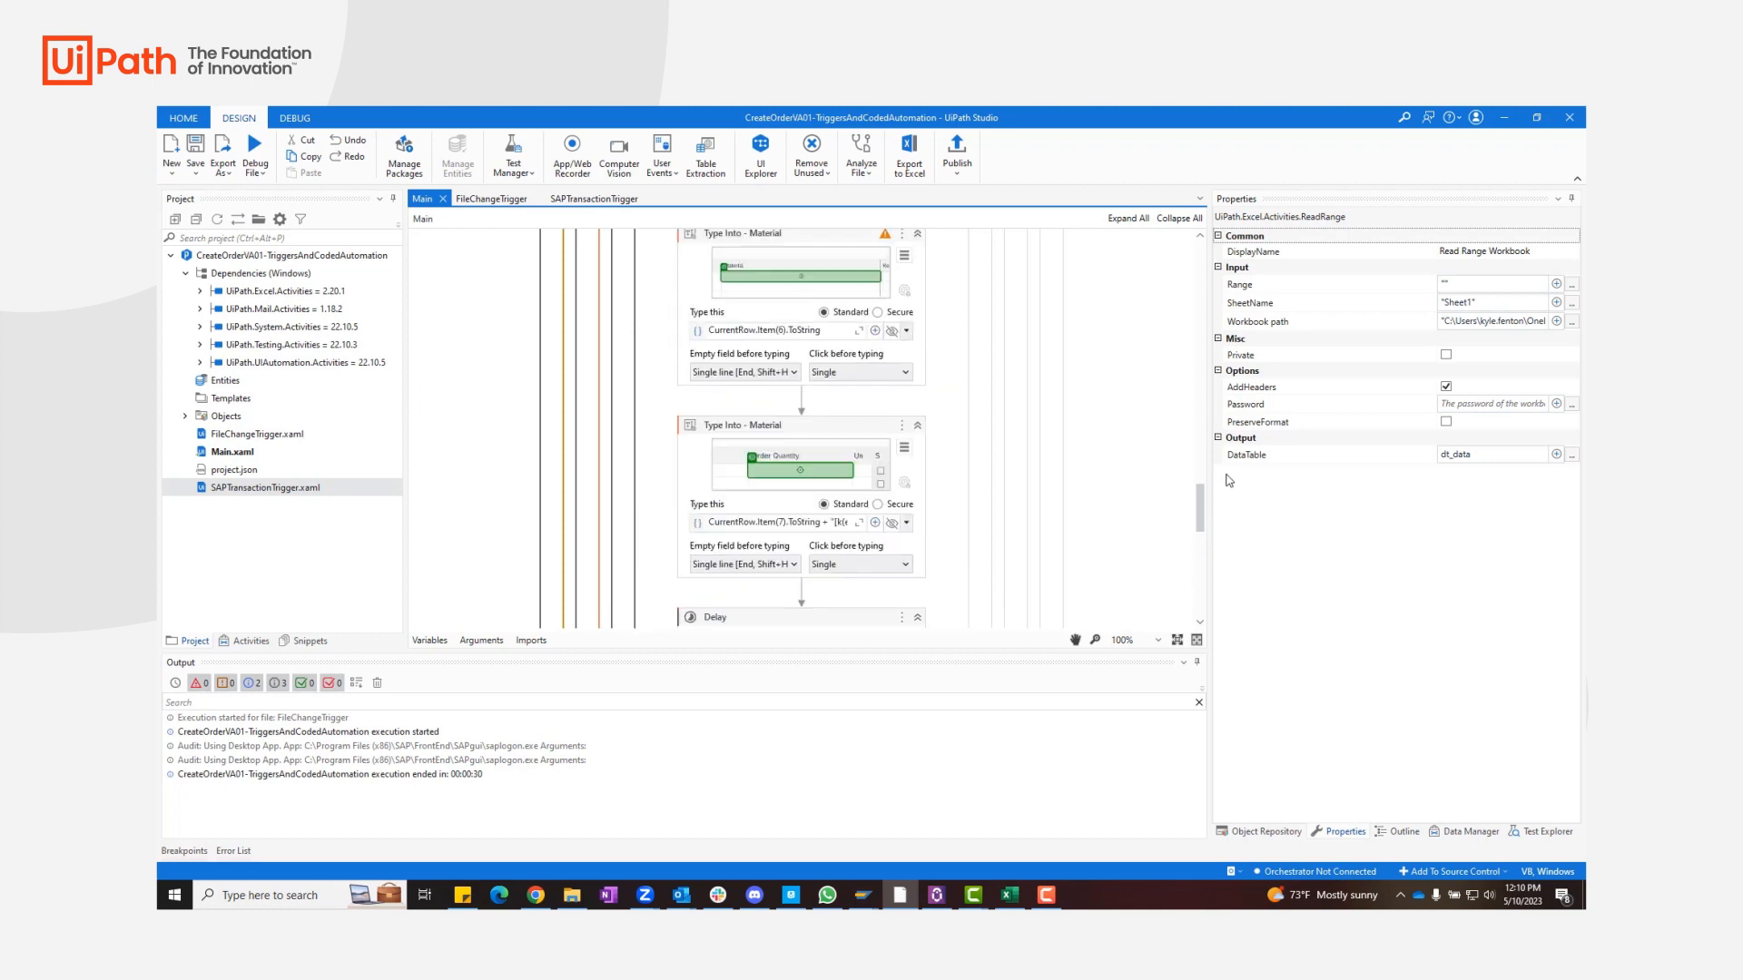
Review the SAPTransactionTrigger workflow's Trigger Scope, then the file change trigger workflow.
{"action": "left_click", "coordinate": [595, 198]}
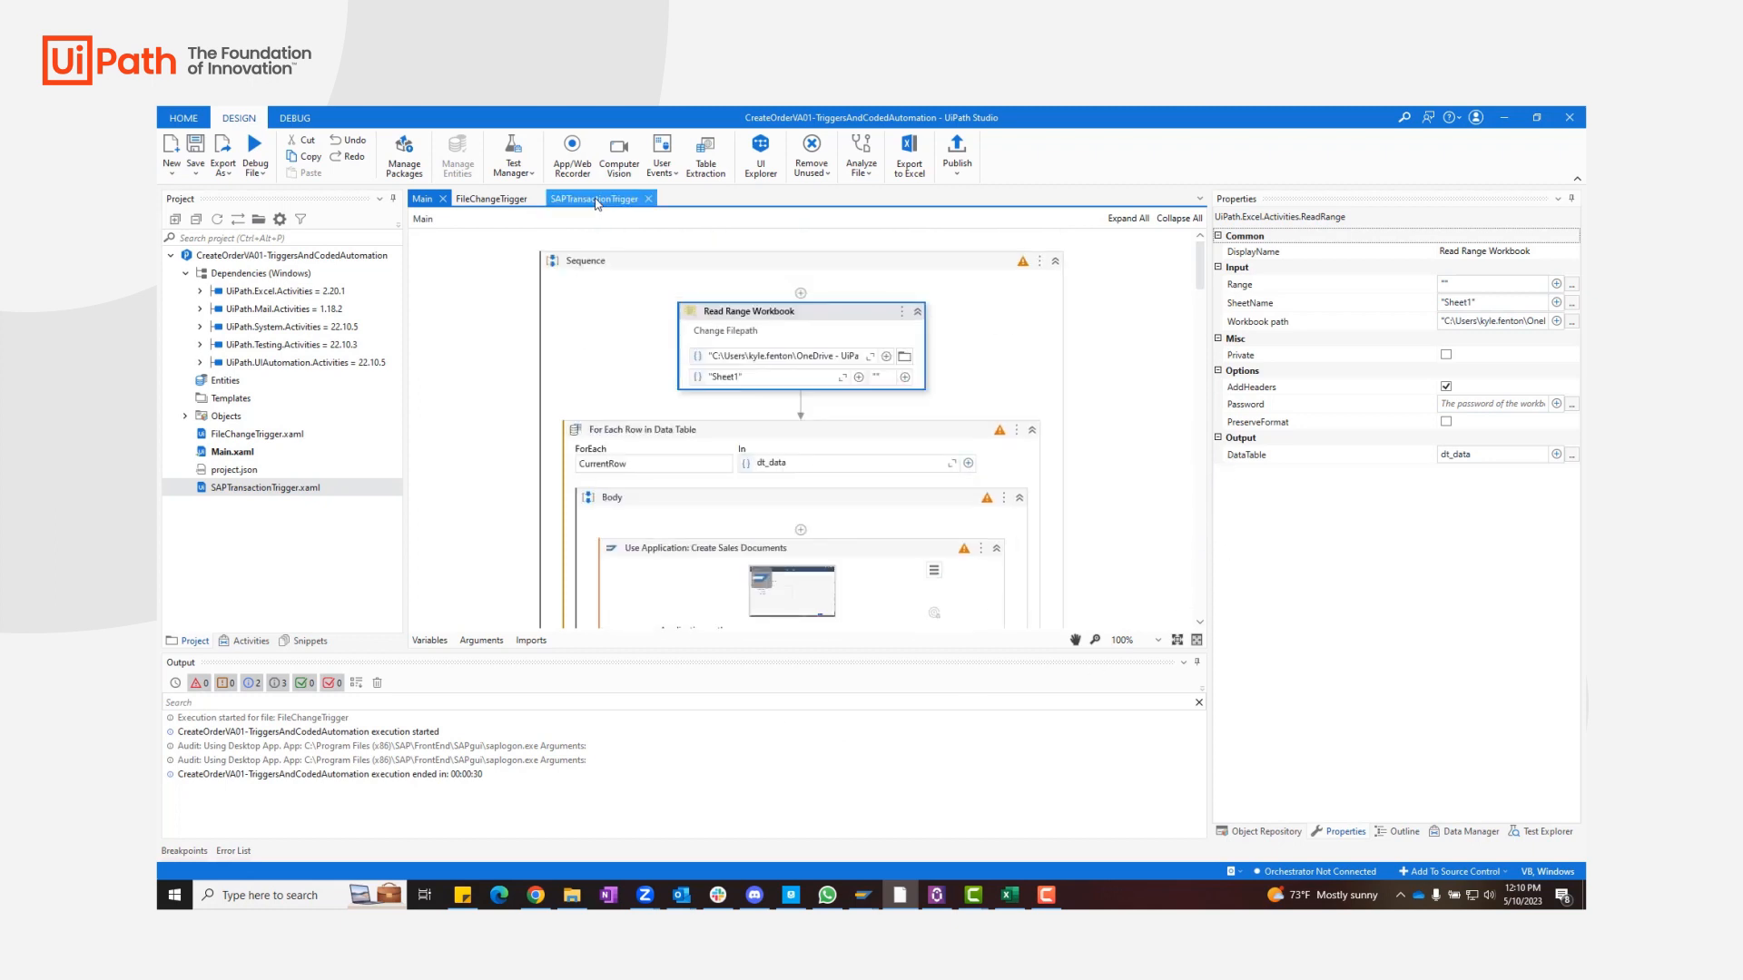
{"action": "left_click", "coordinate": [592, 198]}
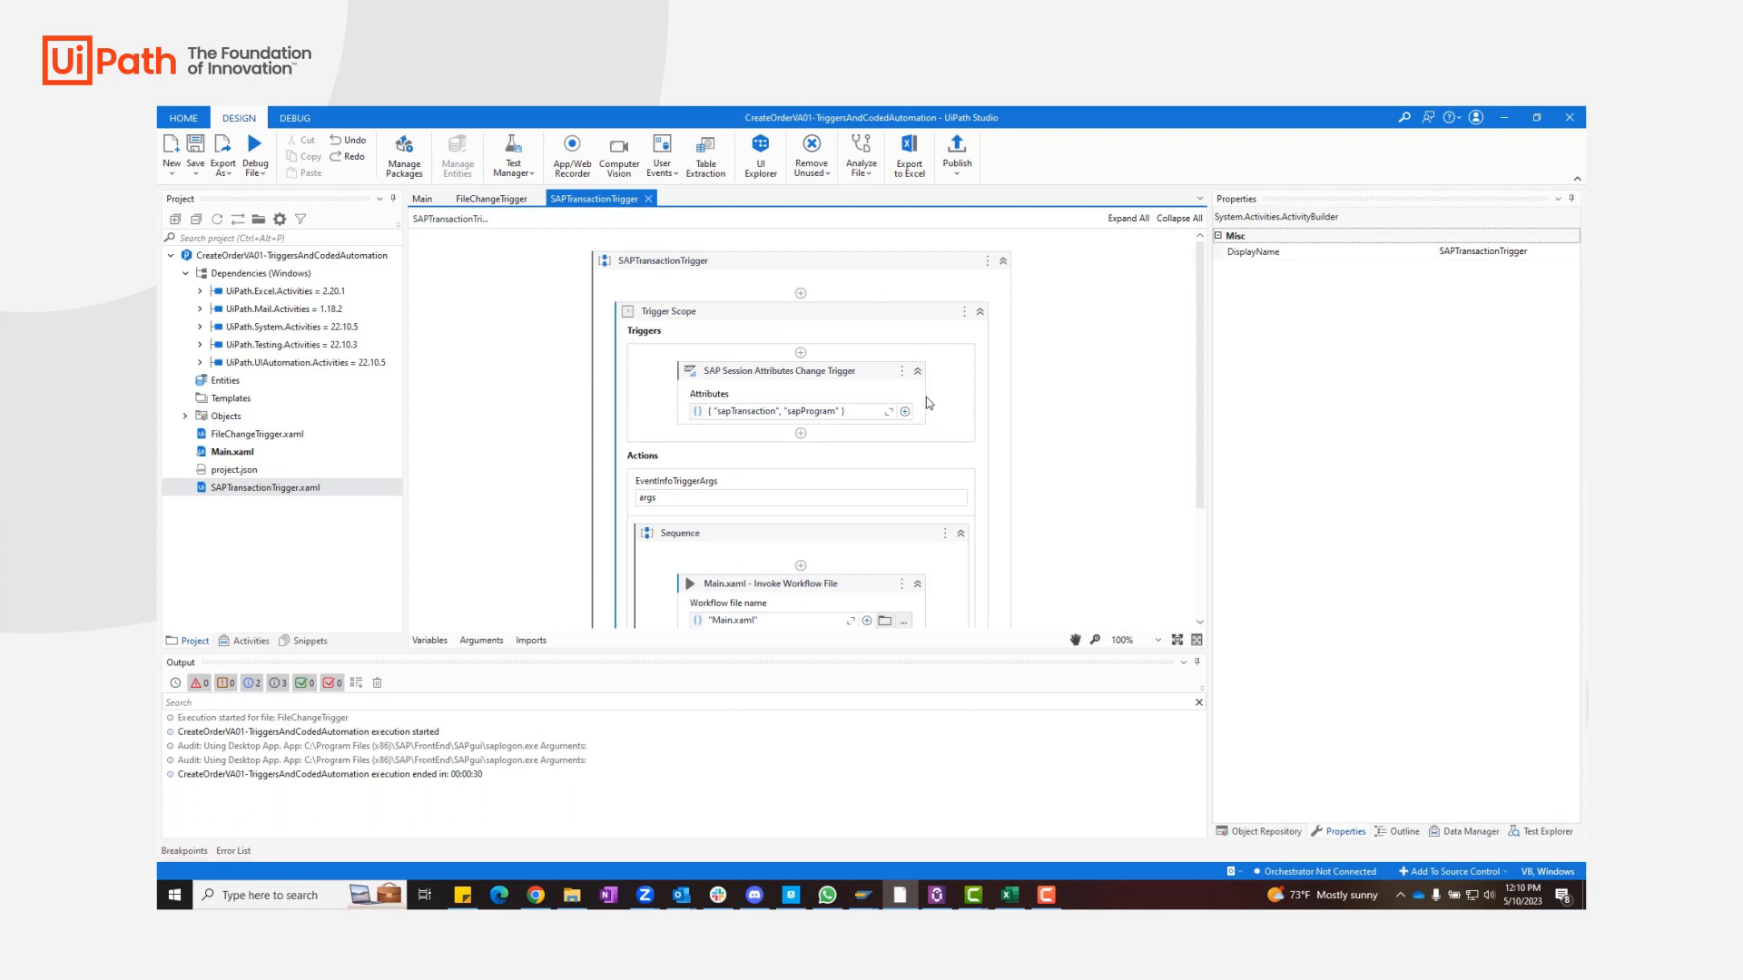
{"action": "scroll", "scroll_direction": "down", "scroll_amount": 3}
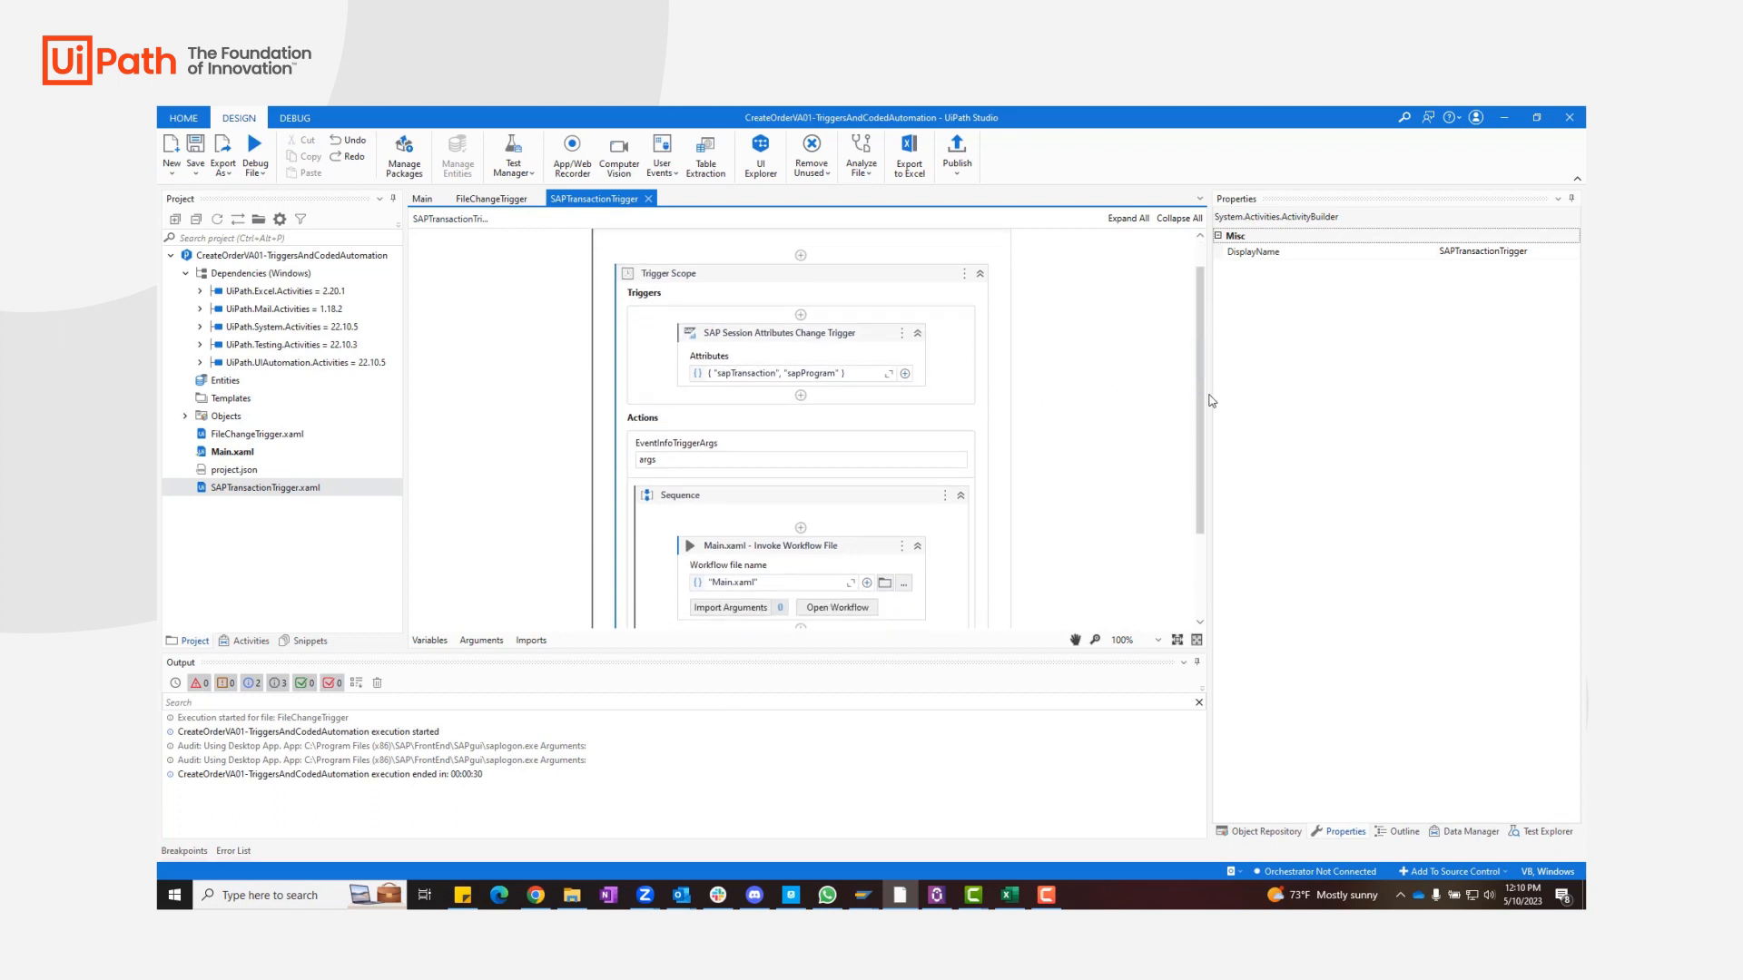
{"action": "scroll", "scroll_direction": "down", "scroll_amount": 3}
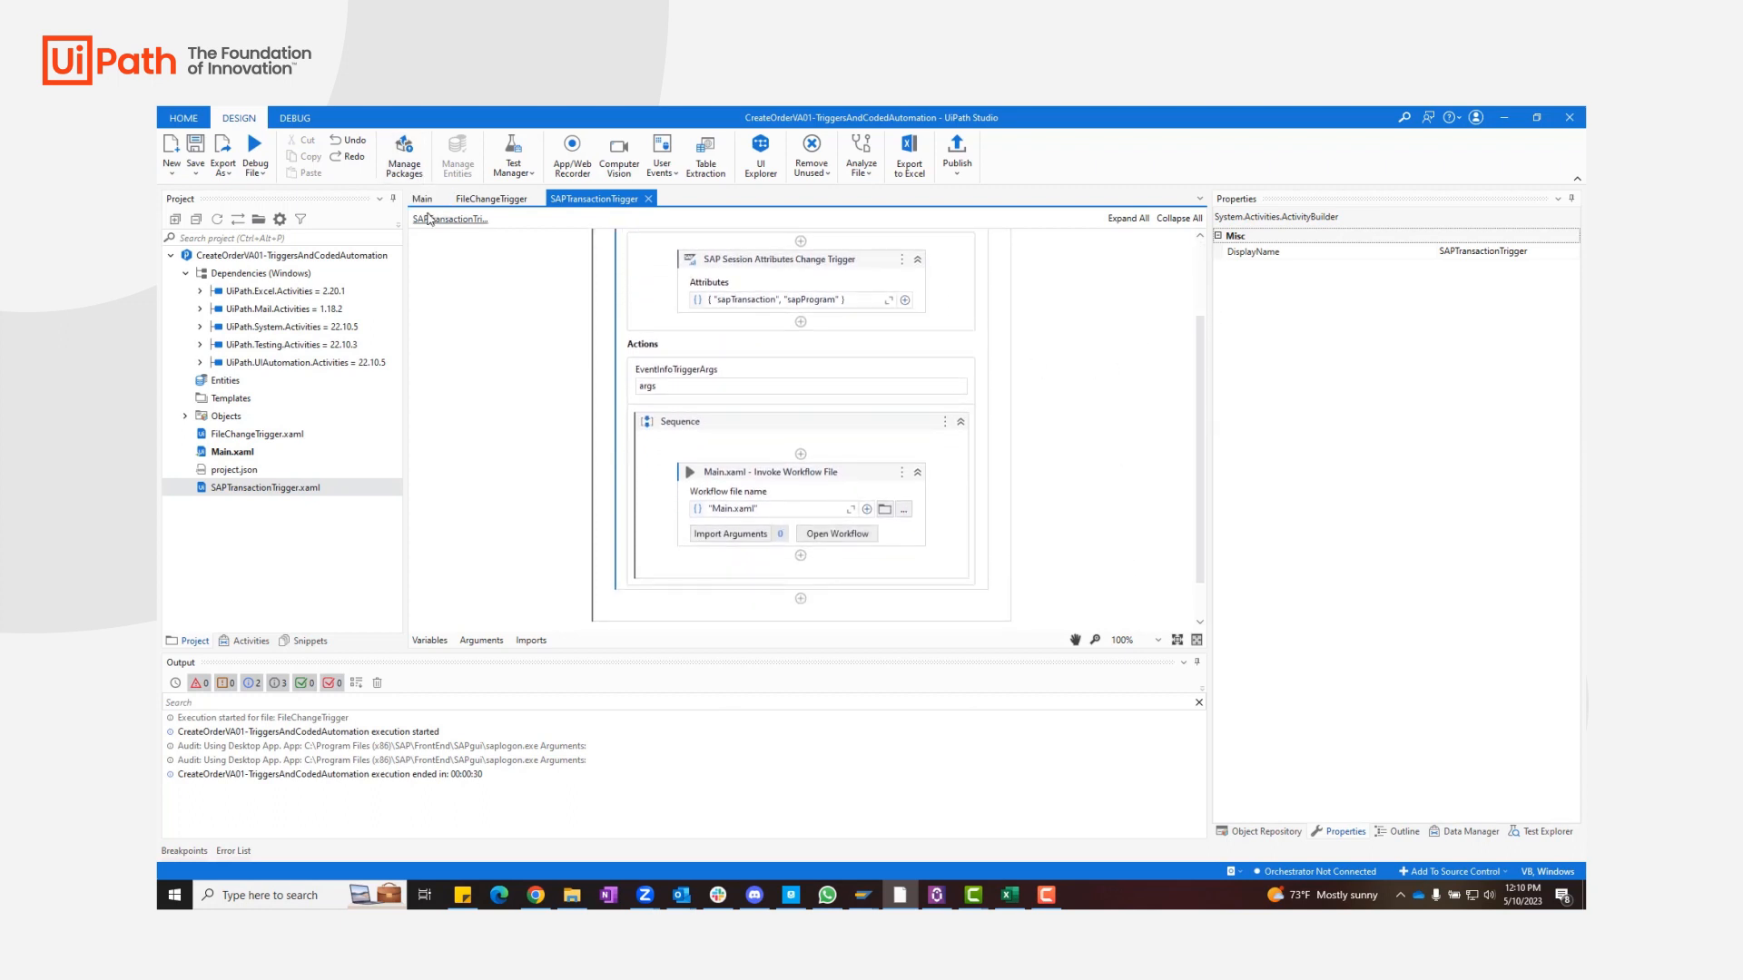
{"action": "left_click", "coordinate": [492, 198]}
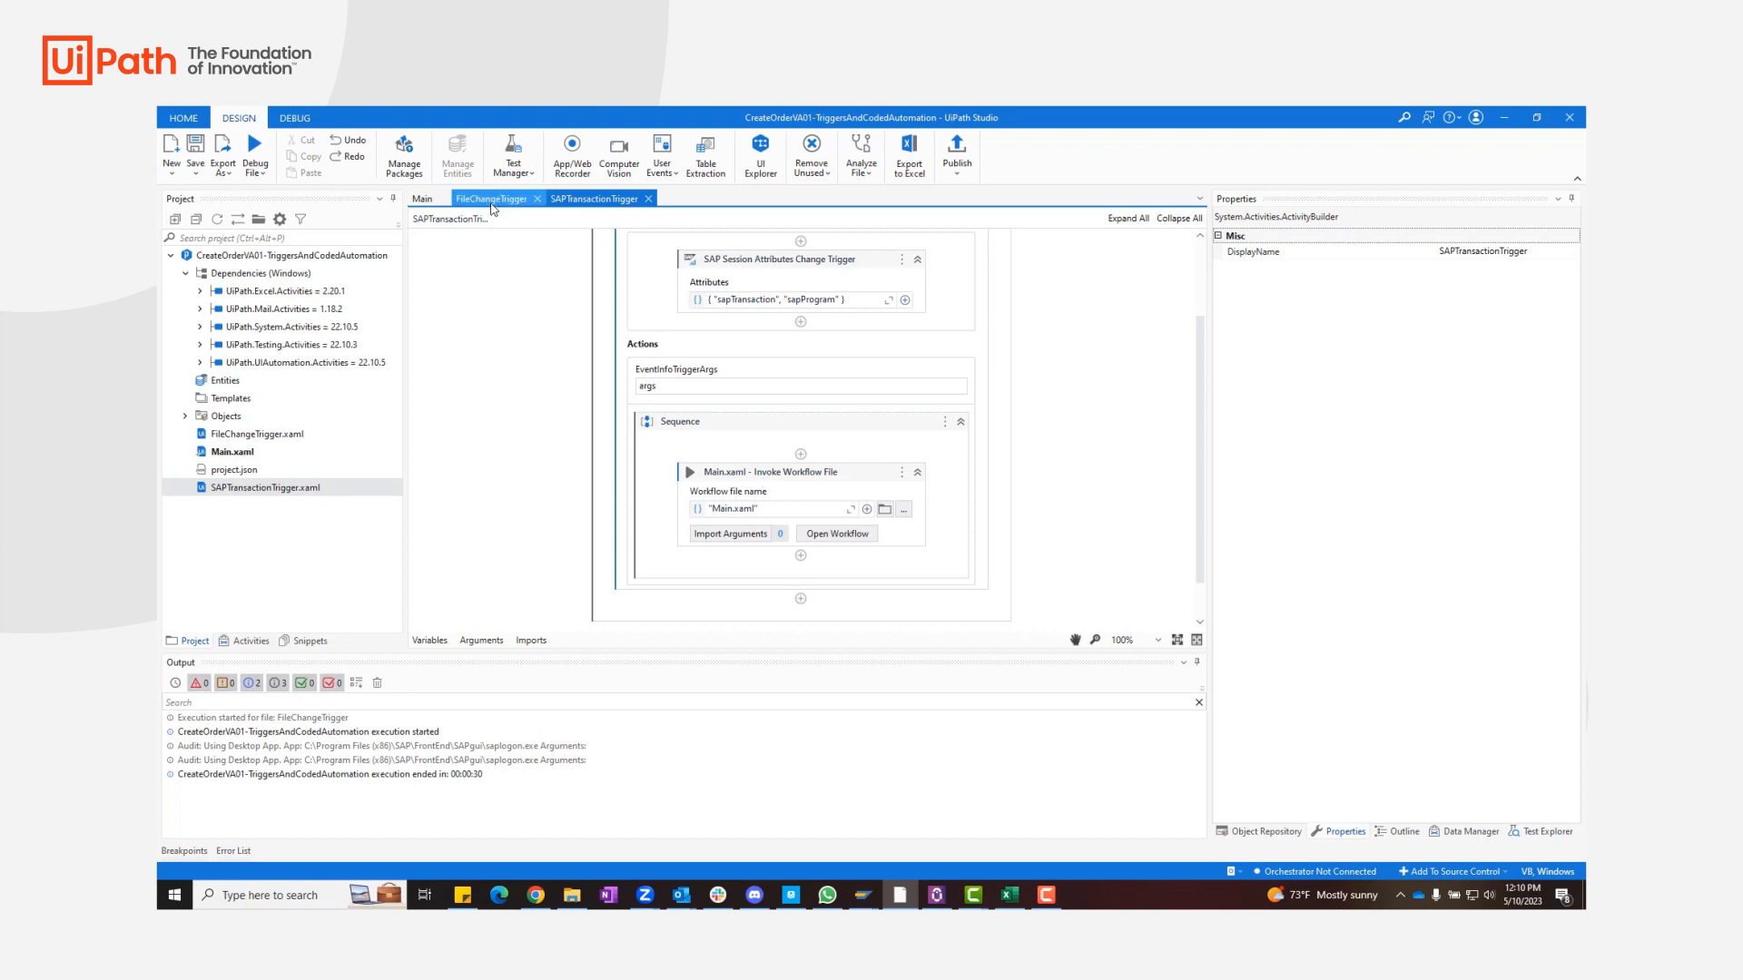
{"action": "left_click", "coordinate": [490, 197]}
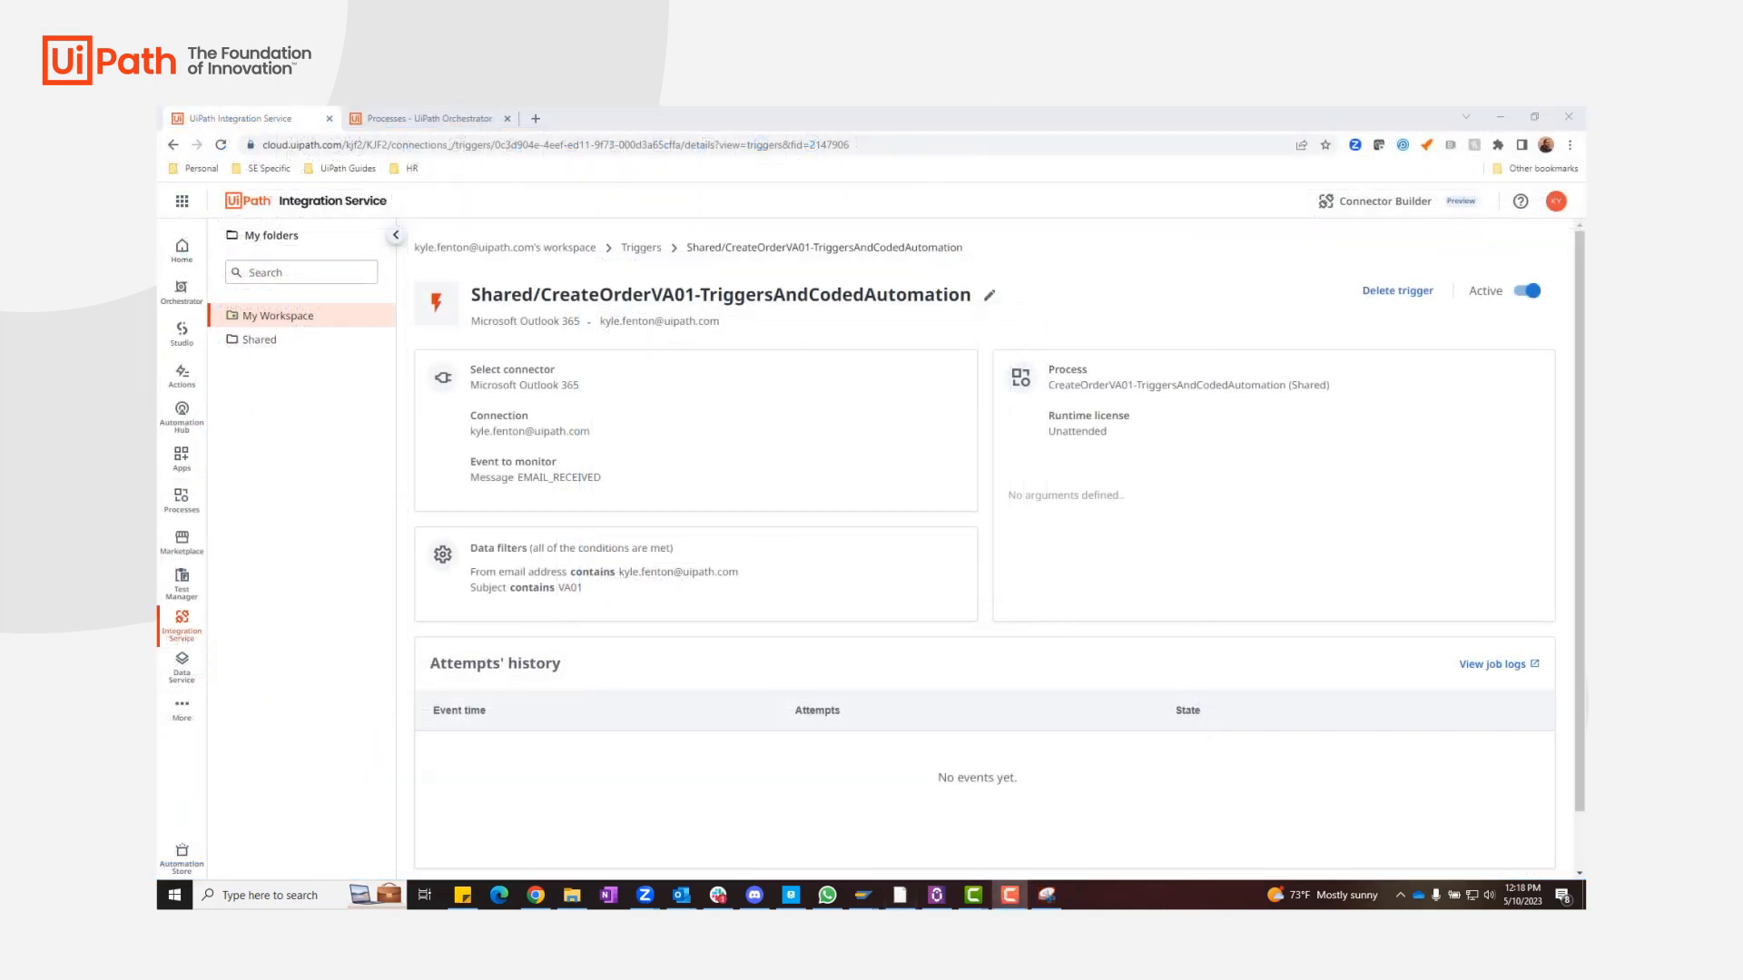
{"action": "mouse_move", "coordinate": [733, 422]}
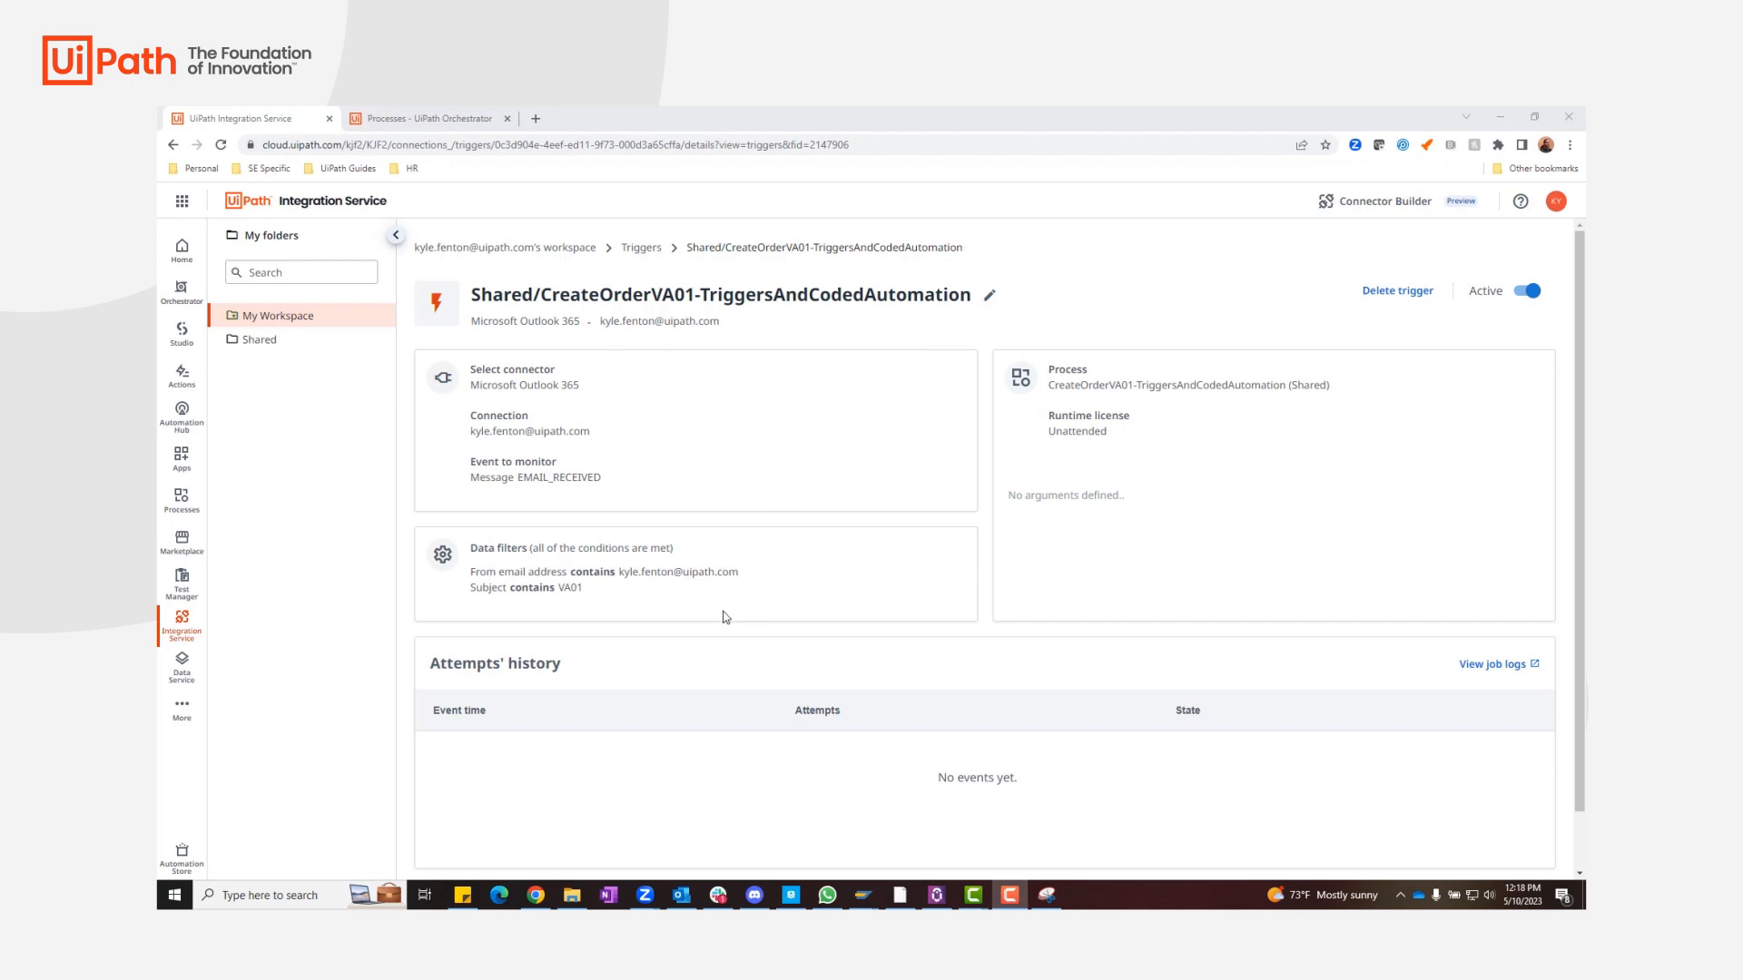
{"action": "mouse_move", "coordinate": [1163, 493]}
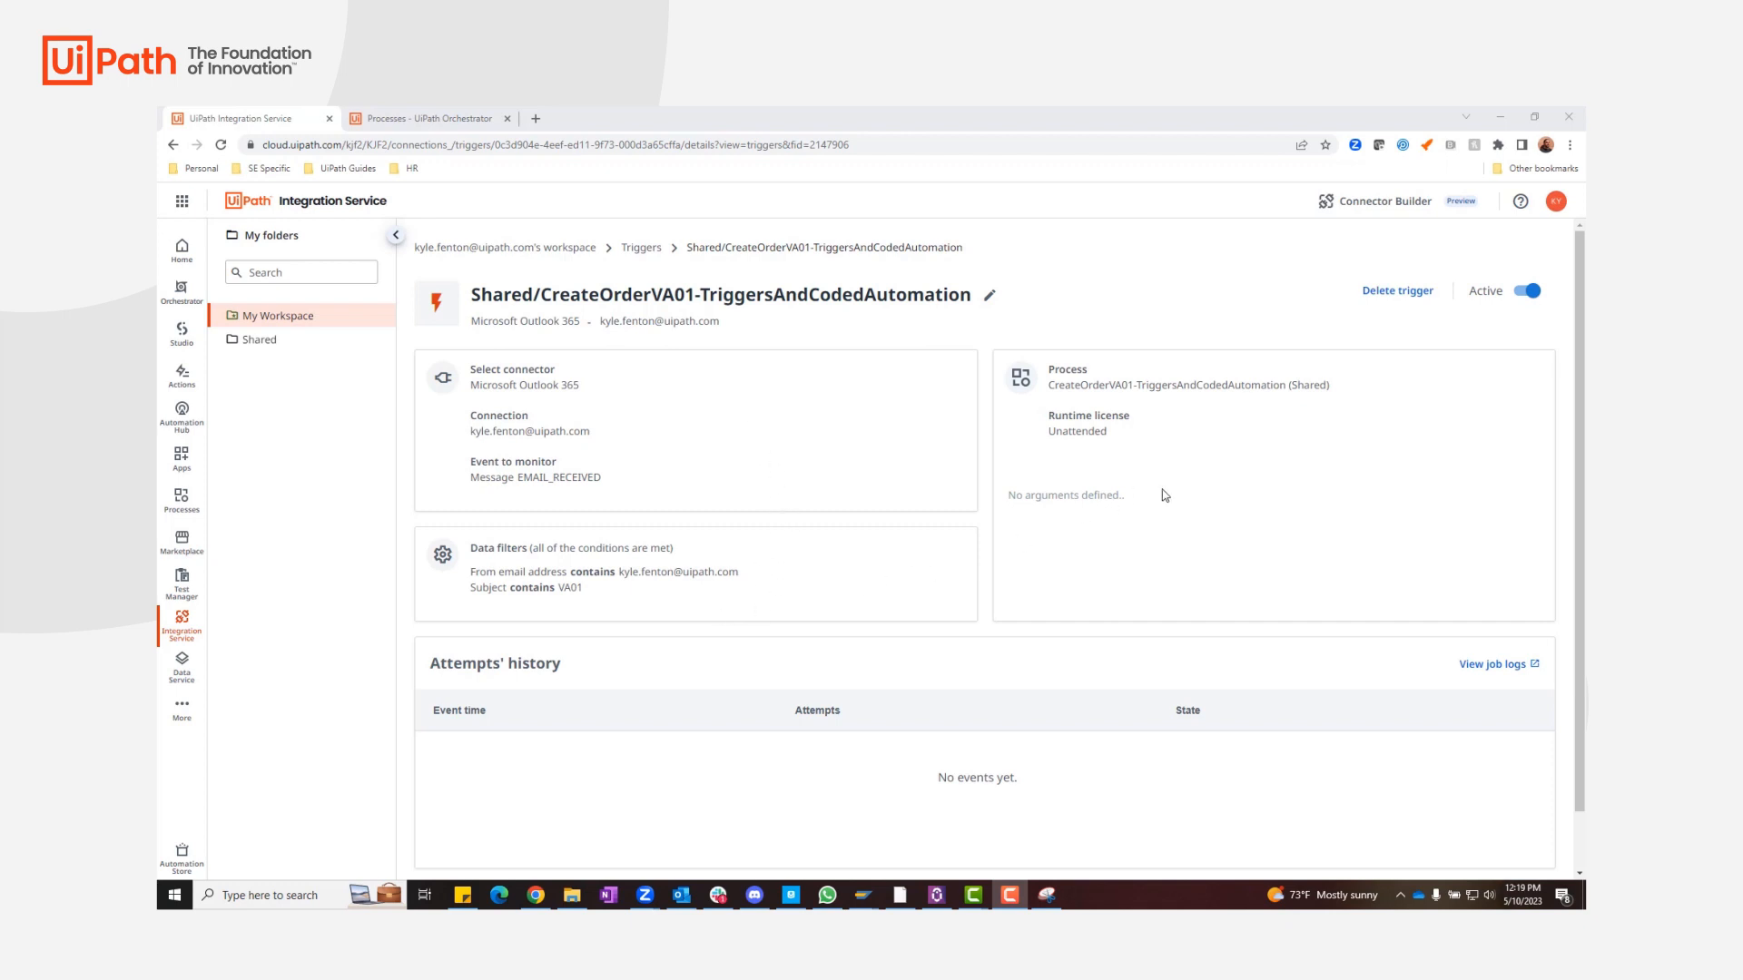
{"action": "mouse_move", "coordinate": [1100, 561]}
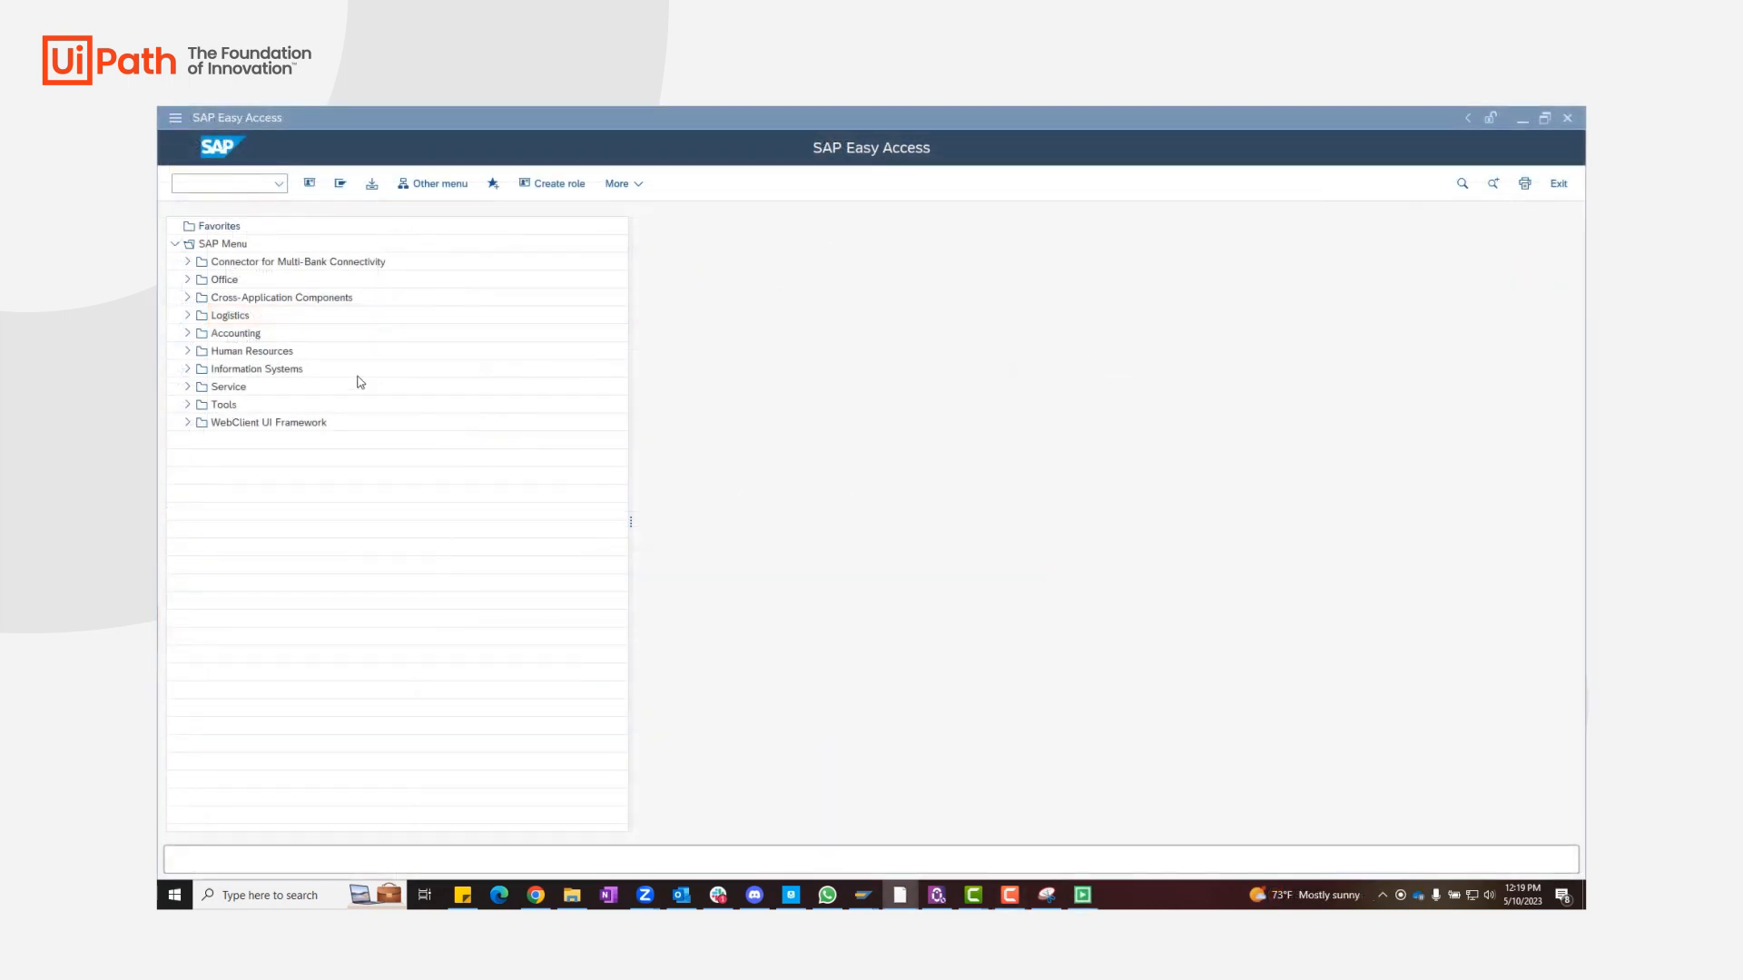
Run VA01, continue to the overview and enter Sold-To EWM17-CU01, reference 123456789, material TG11 quantity 1.
{"action": "type", "text": "VA"}
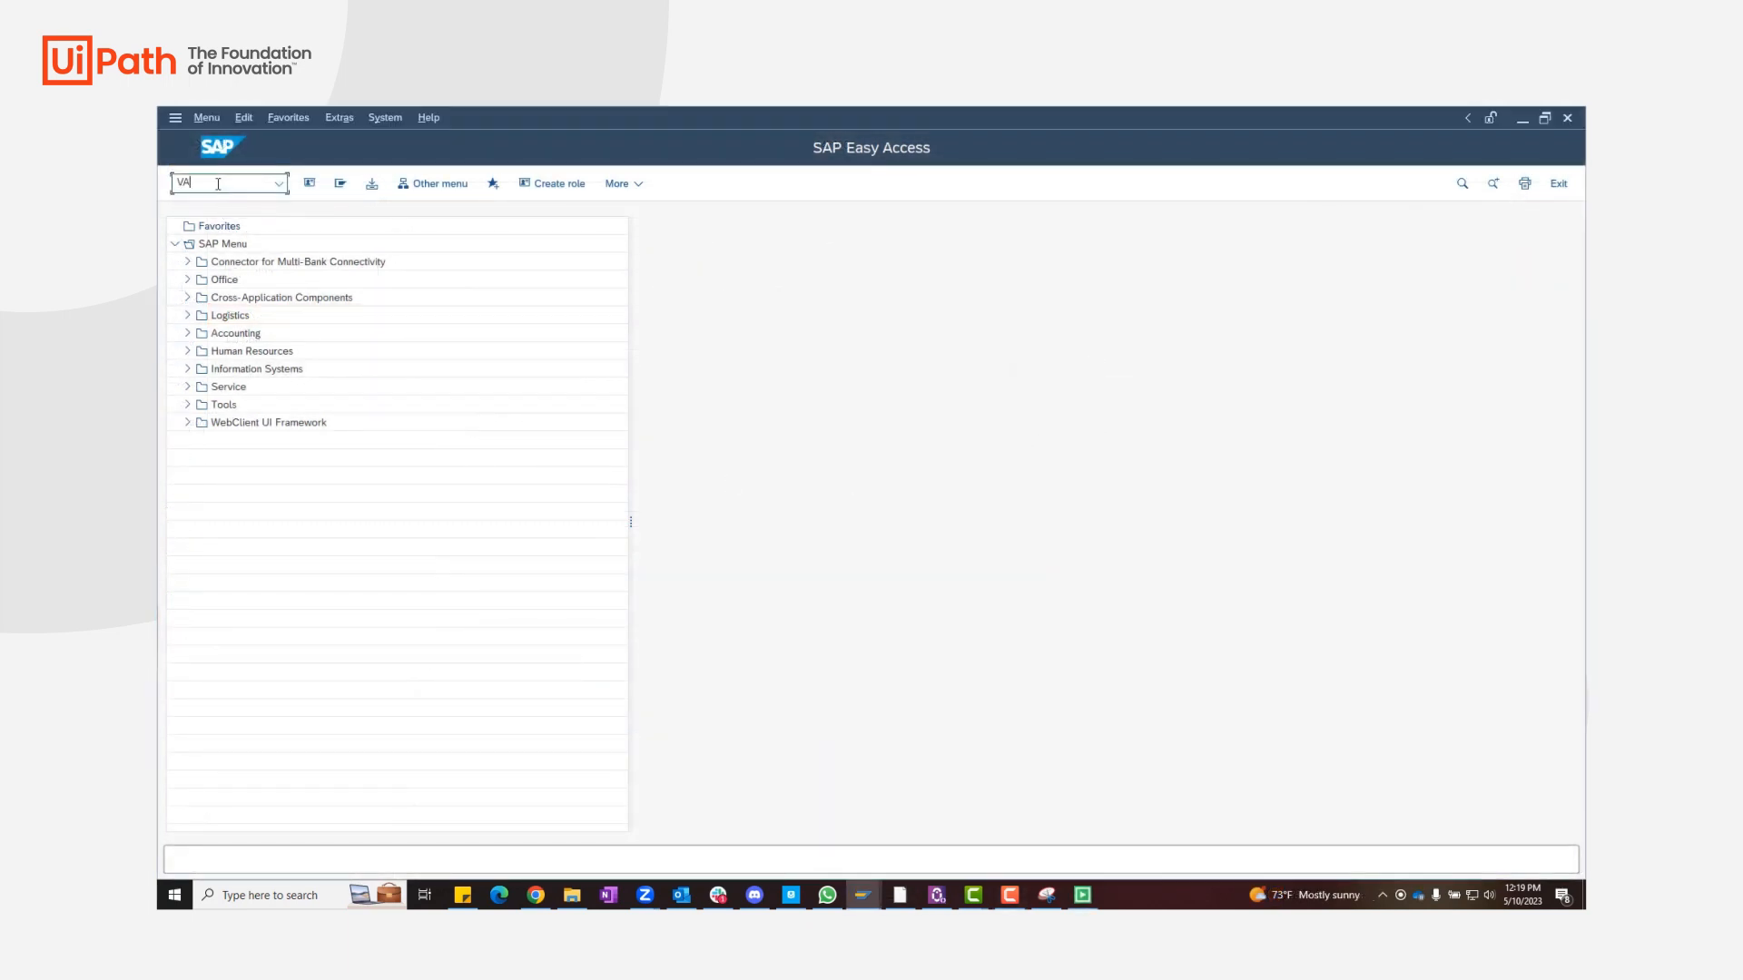
{"action": "key", "text": "Enter"}
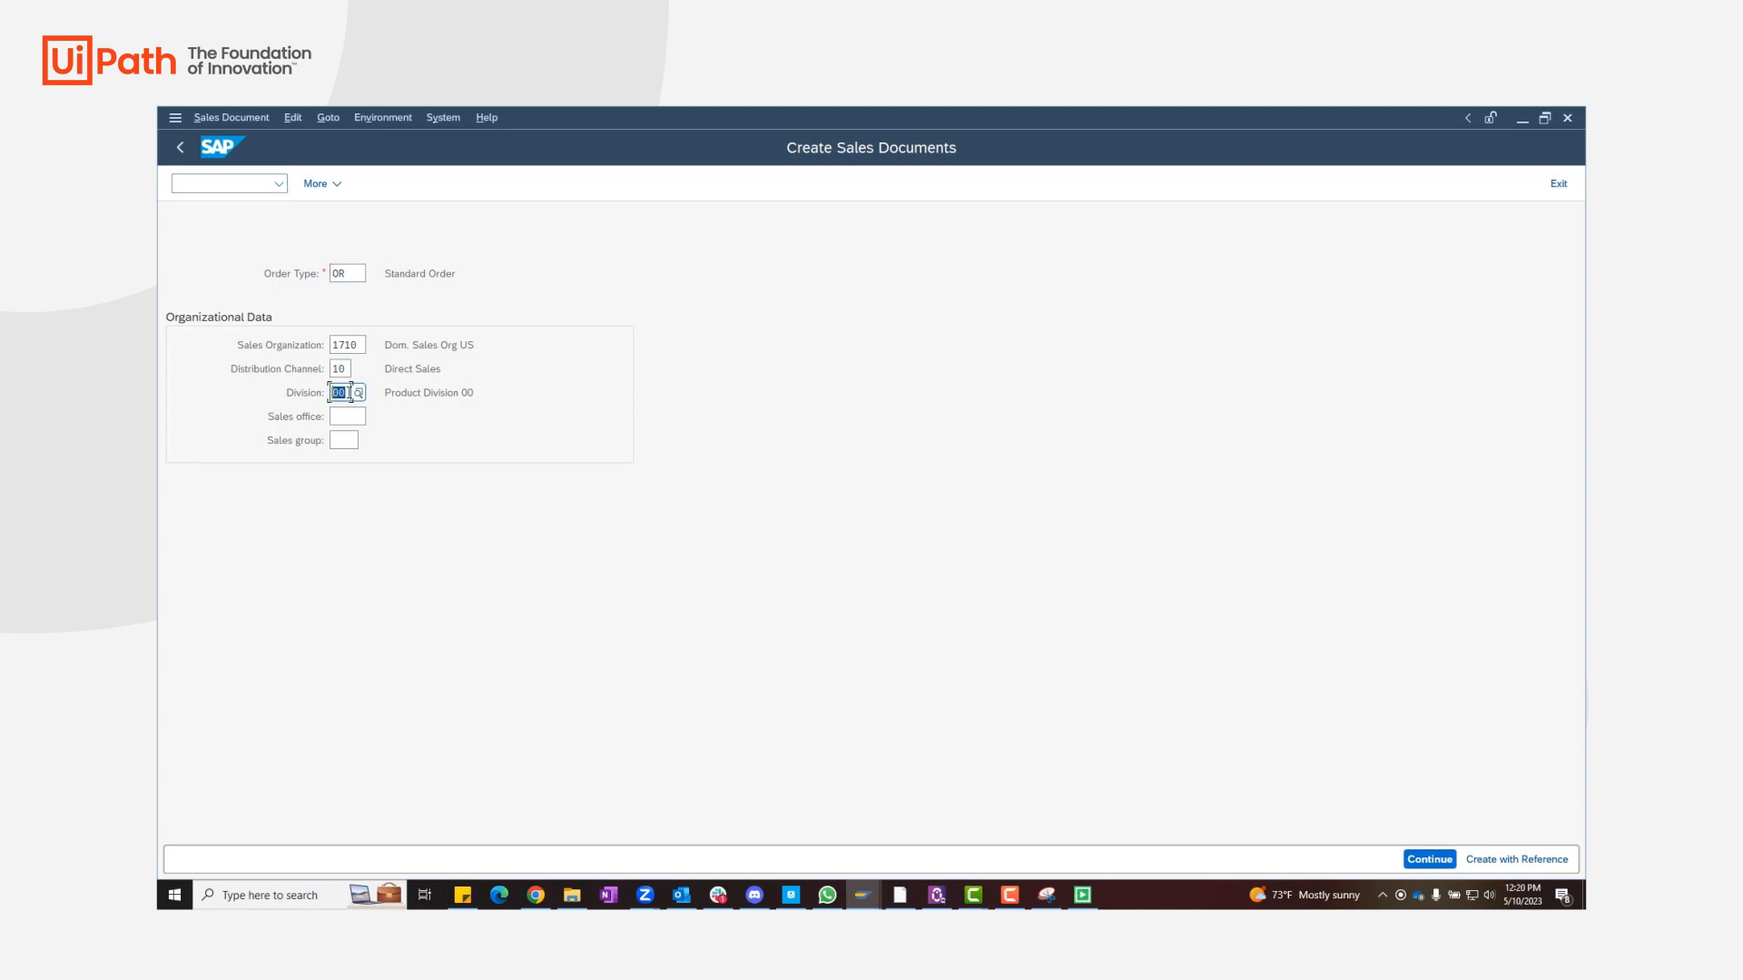
{"action": "left_click", "coordinate": [1430, 858]}
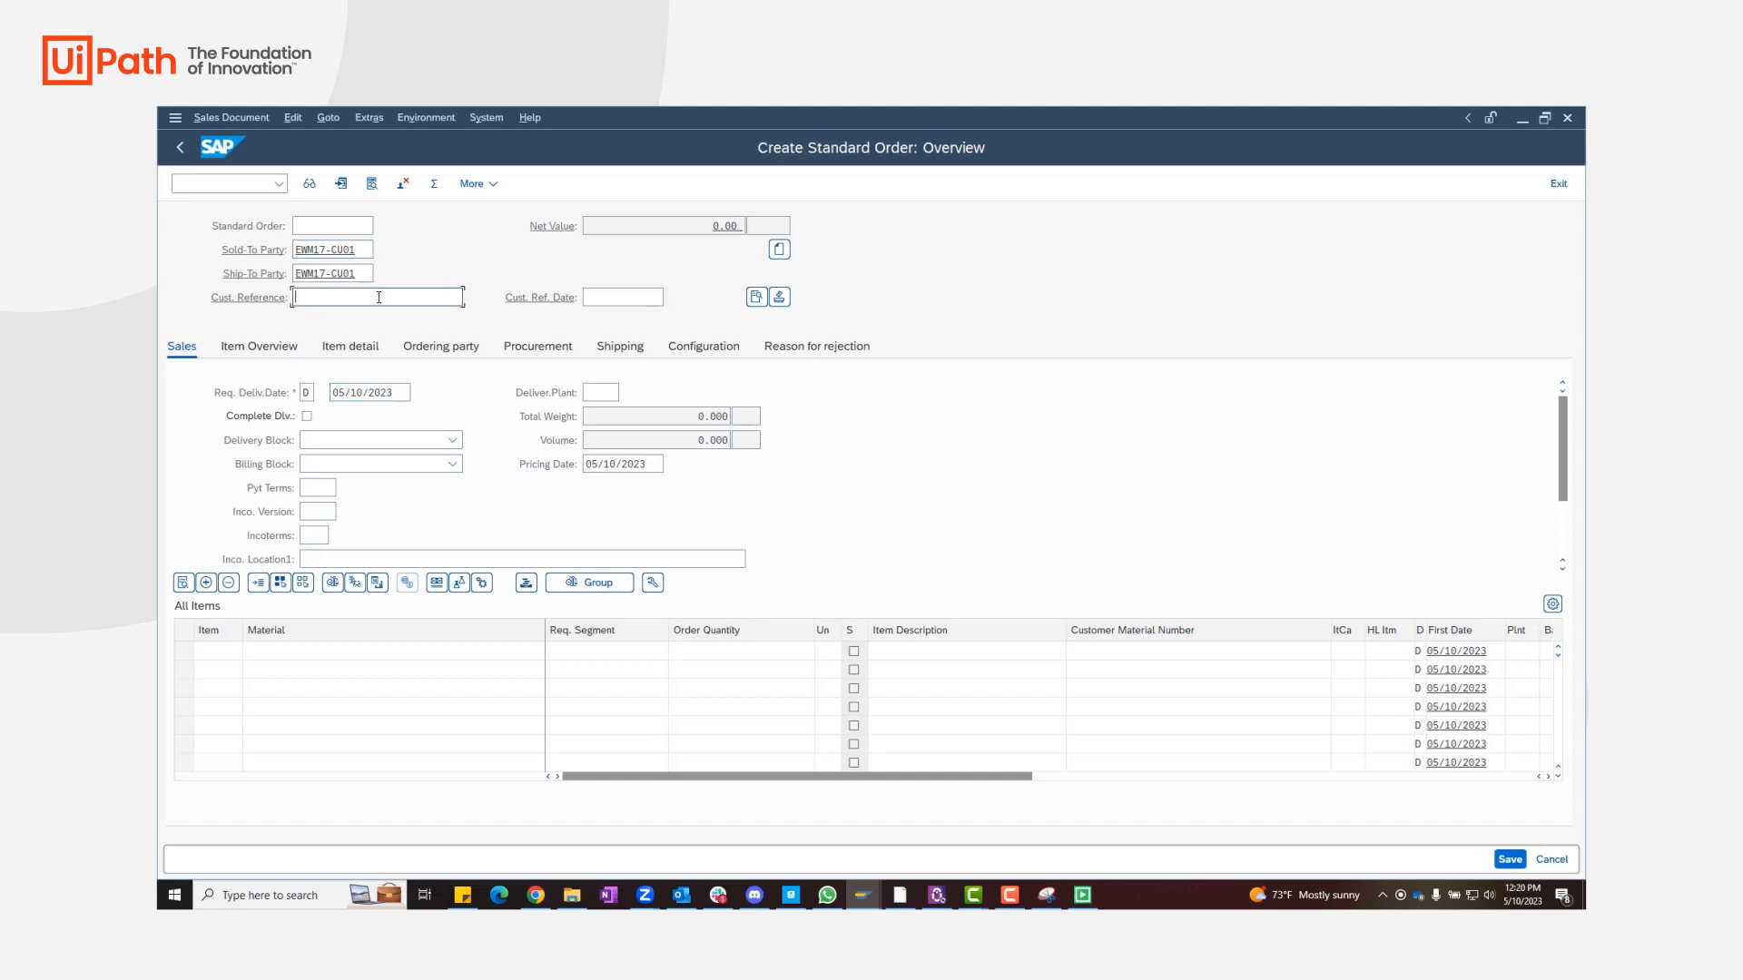
{"action": "type", "text": "123456789"}
{"action": "left_click", "coordinate": [394, 650]}
{"action": "type", "text": "TG11"}
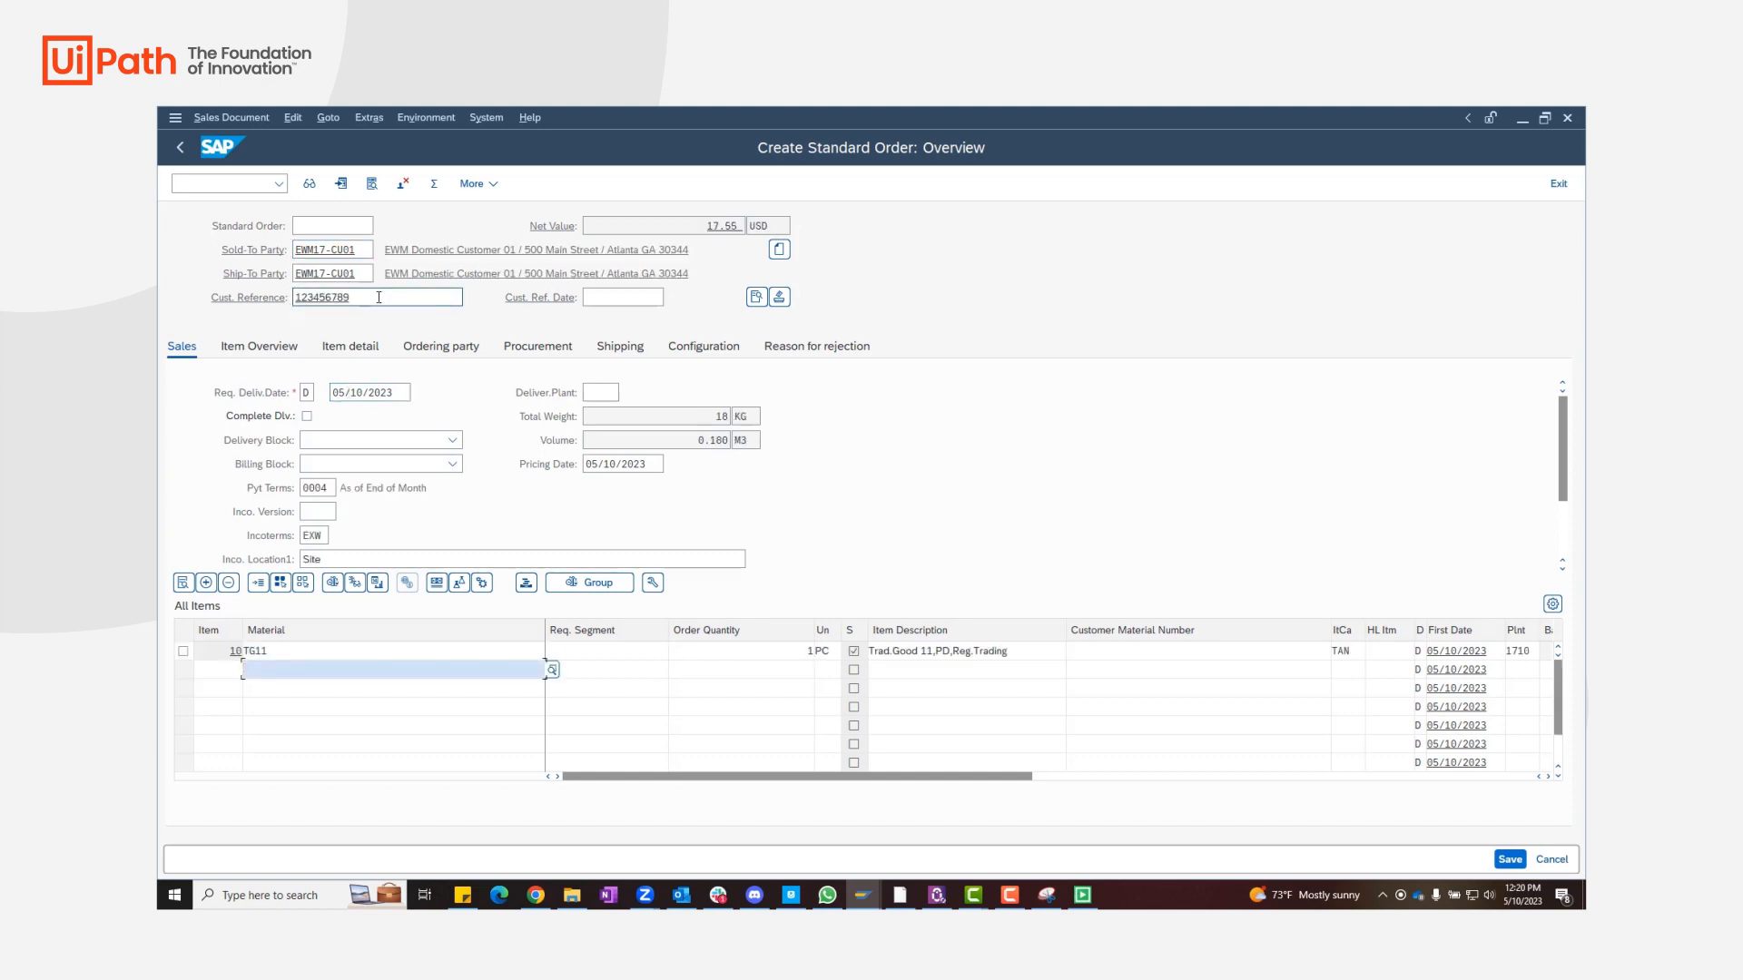
{"action": "left_click", "coordinate": [1508, 859]}
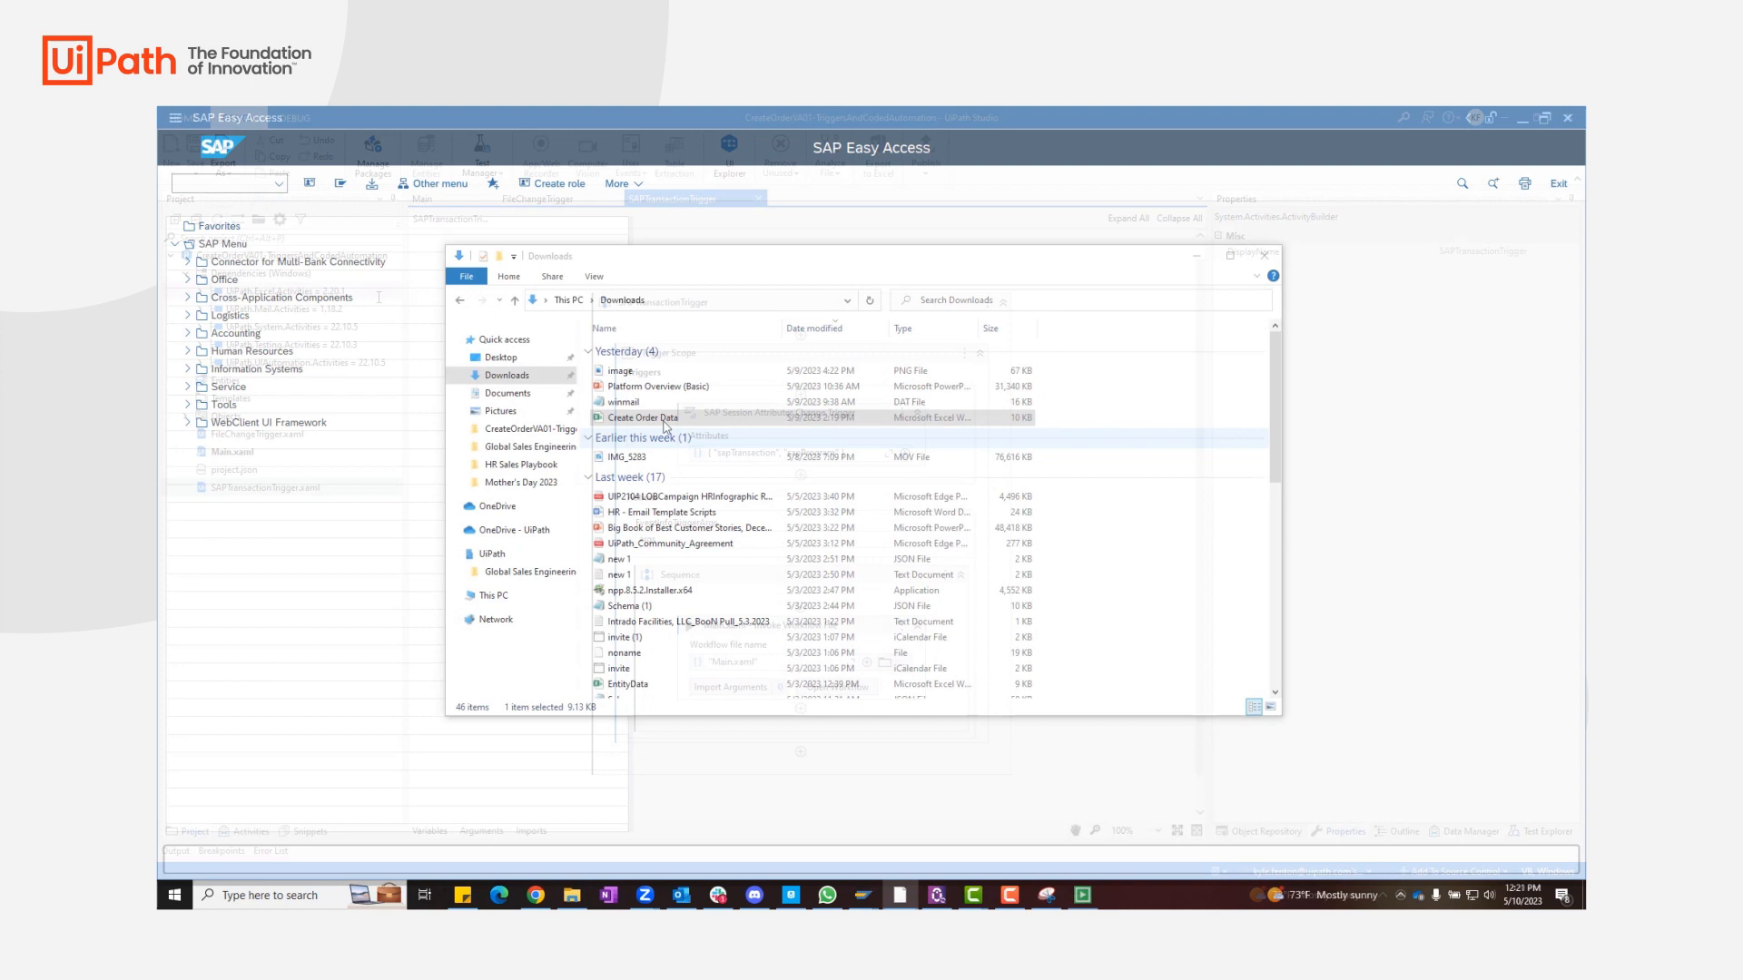
Handle the Create Order Data file in Downloads and go to the CreateOrderVA01-TriggersAndCodedAutomation folder.
{"action": "right_click", "coordinate": [643, 418]}
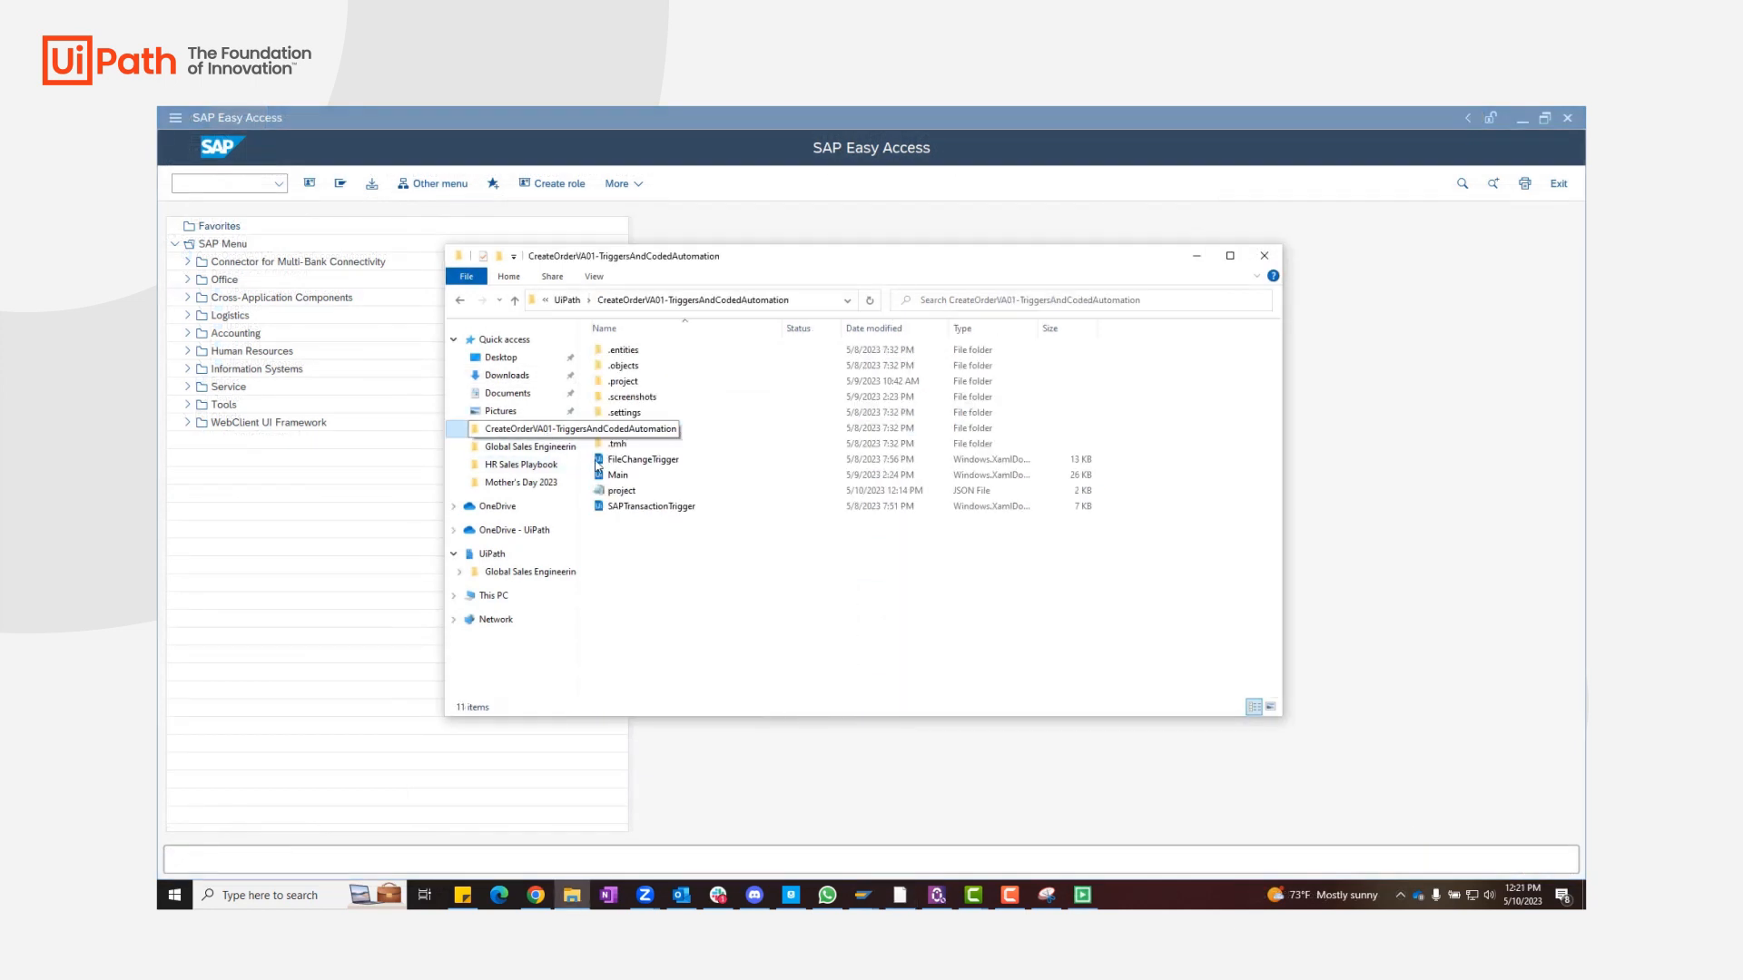
{"action": "left_click", "coordinate": [1263, 254]}
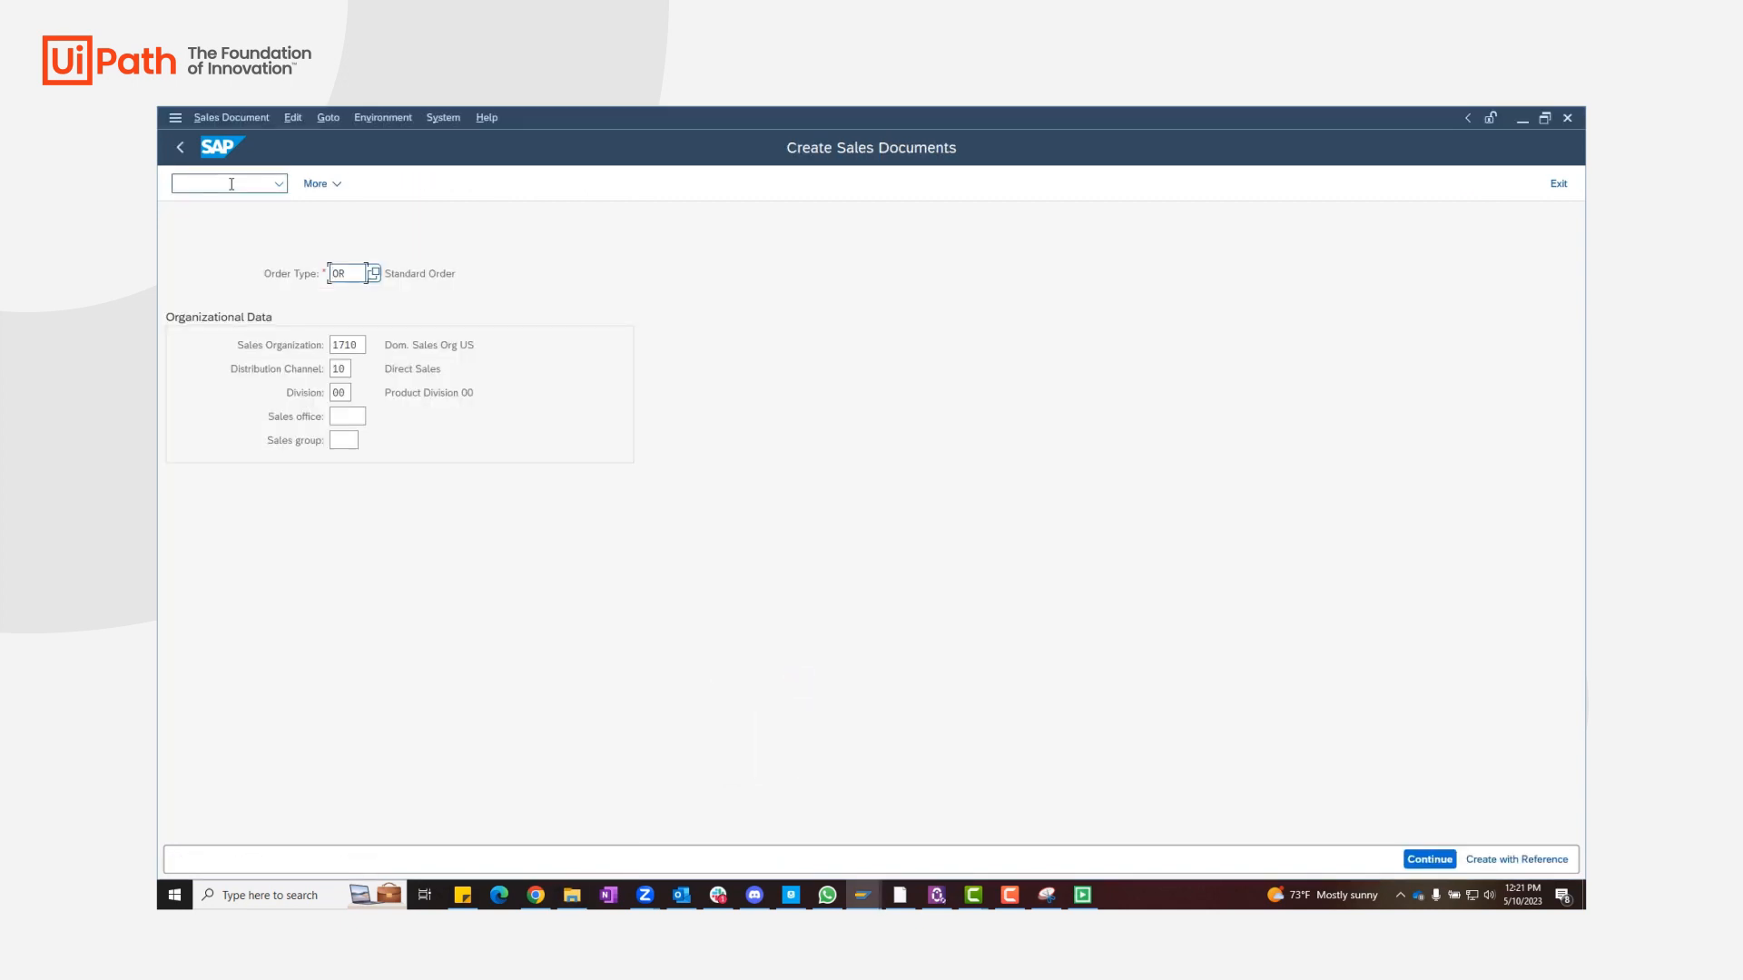
Continue to the order overview and enter Sold-To EWM17-CU01, reference 123456789 and material TG11.
{"action": "left_click", "coordinate": [1429, 859]}
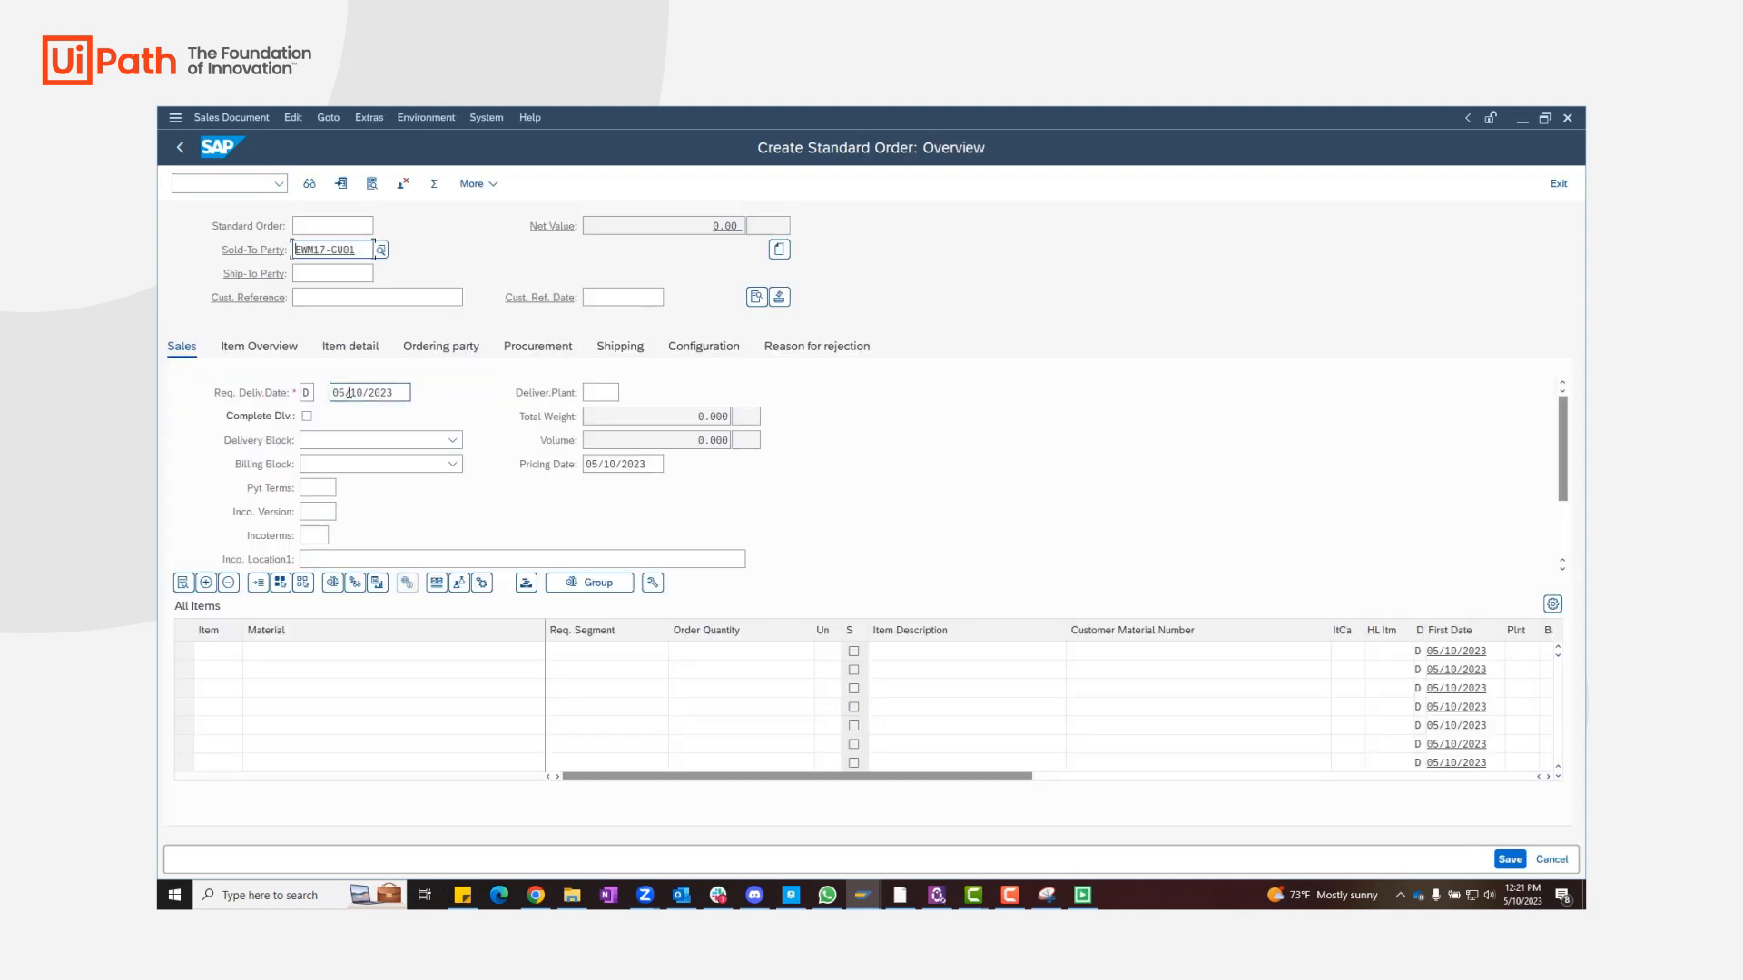
{"action": "type", "text": "123456789"}
{"action": "left_click", "coordinate": [394, 651]}
{"action": "type", "text": "TG11"}
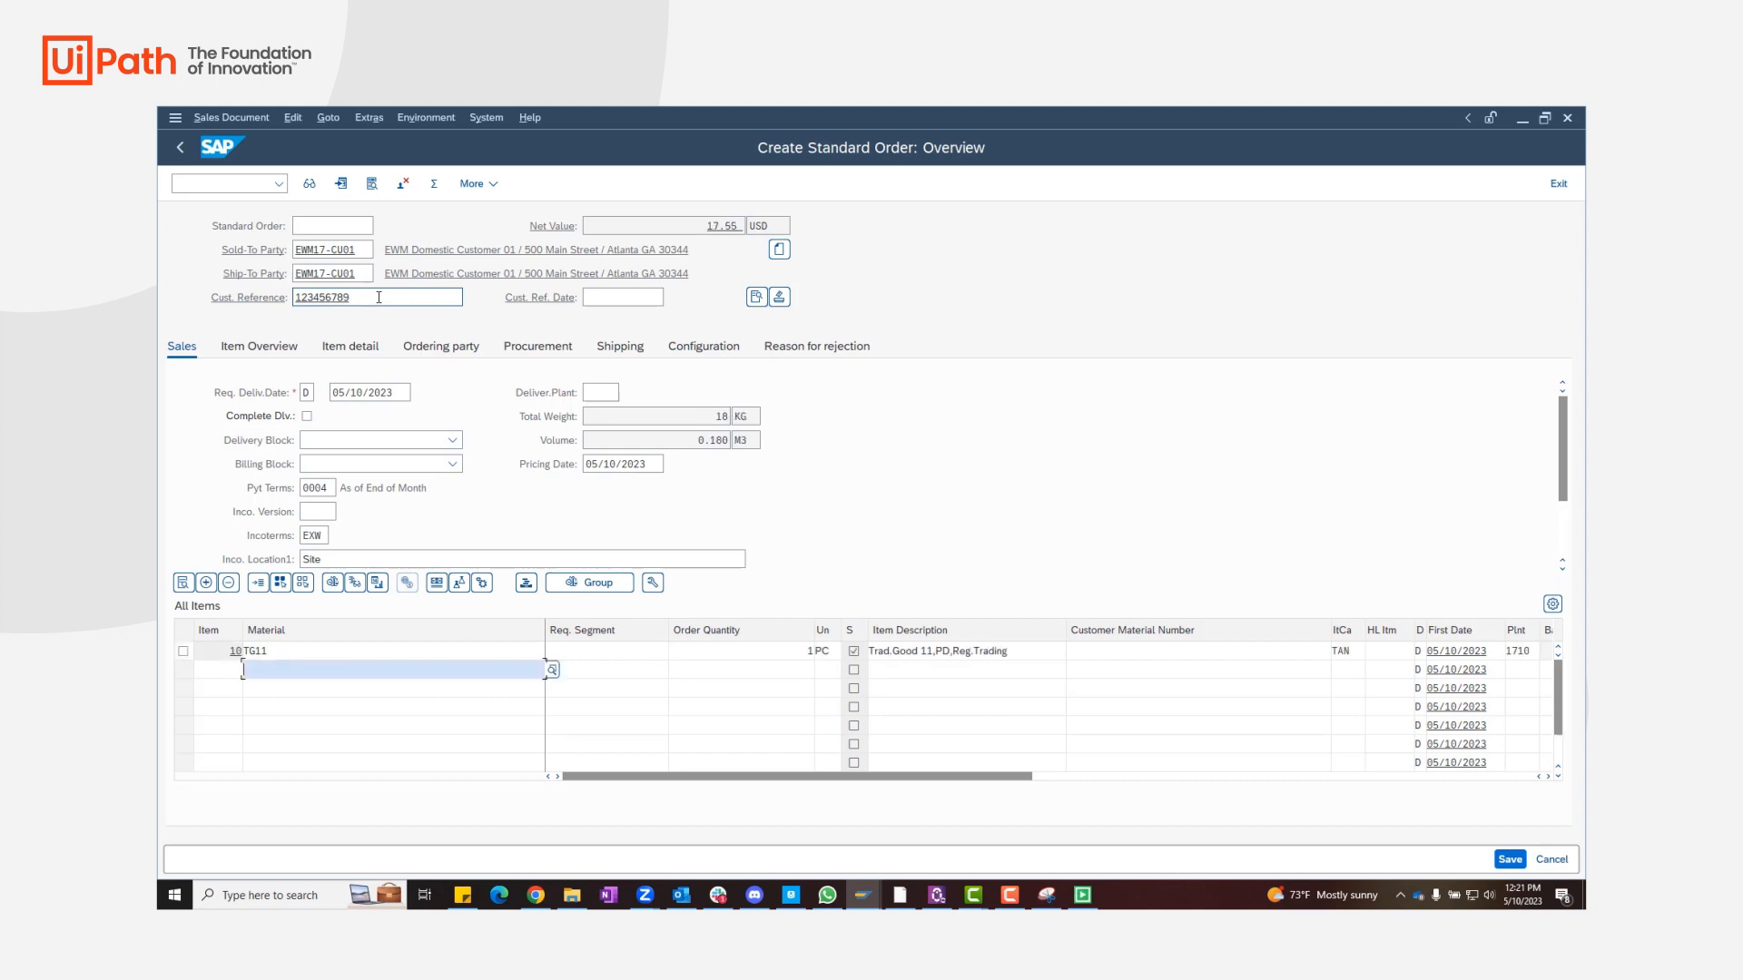
{"action": "left_click", "coordinate": [1511, 859]}
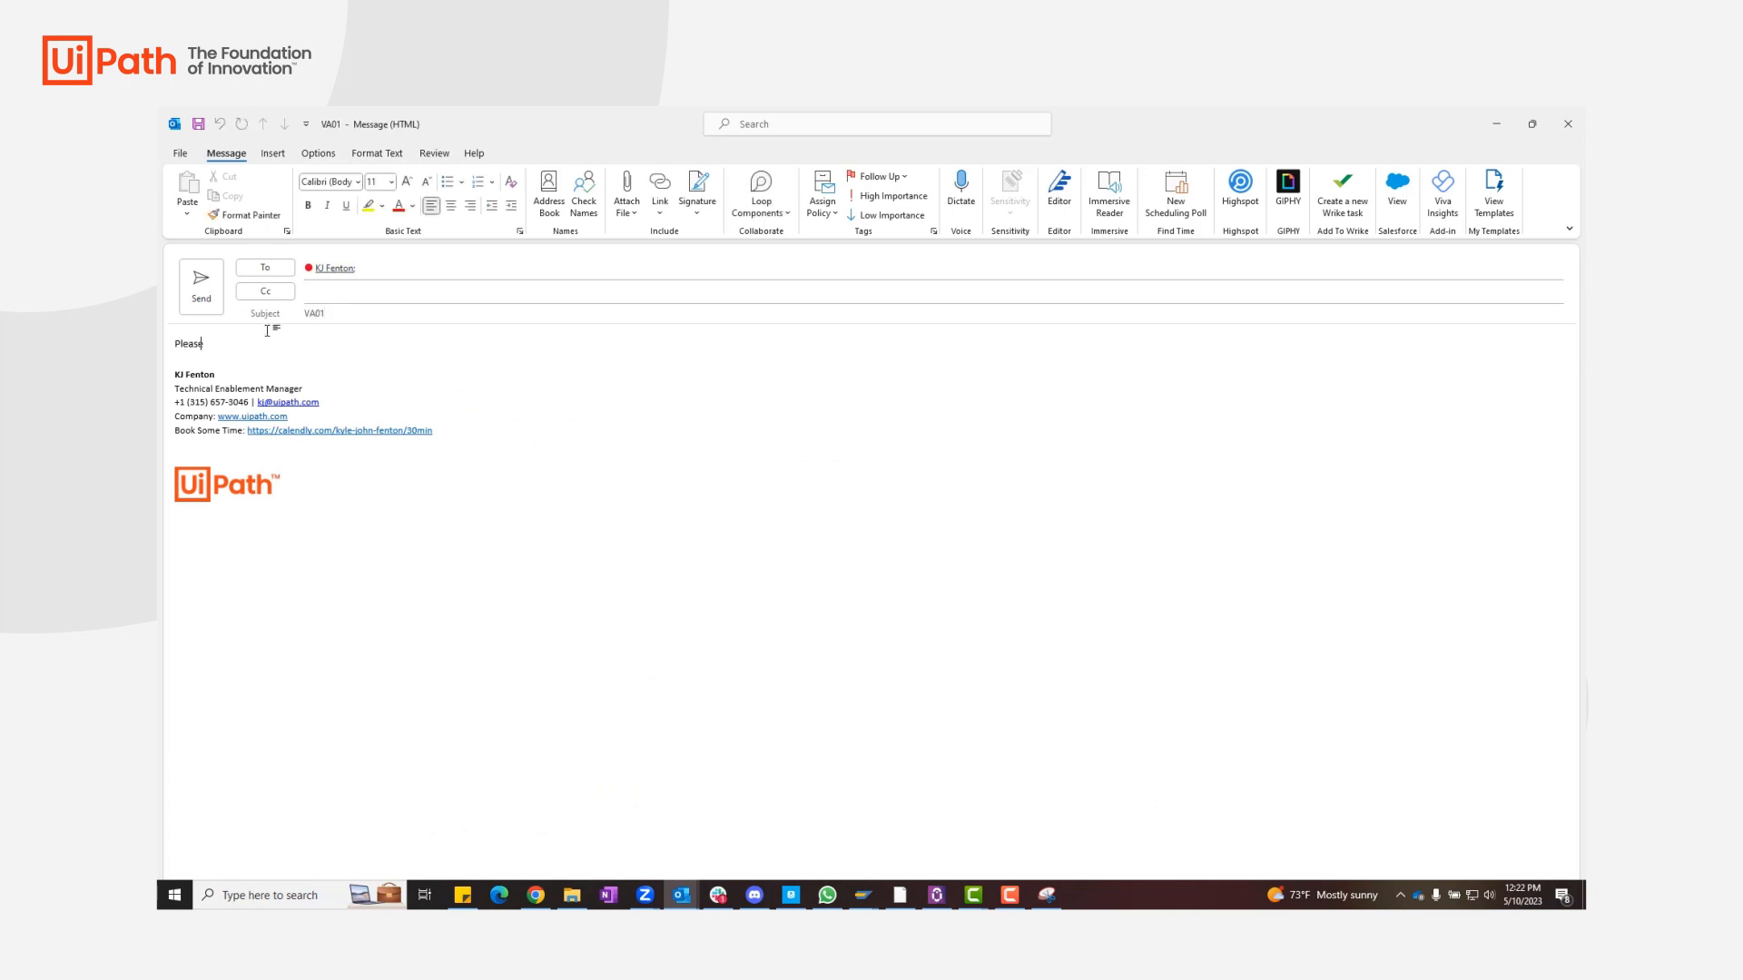
Write the request to input the order in SAP and send the VA01 email with Create Order Data.xlsx attached.
{"action": "type", "text": "input the proper information in SAP using the following information for the VA01 t-code."}
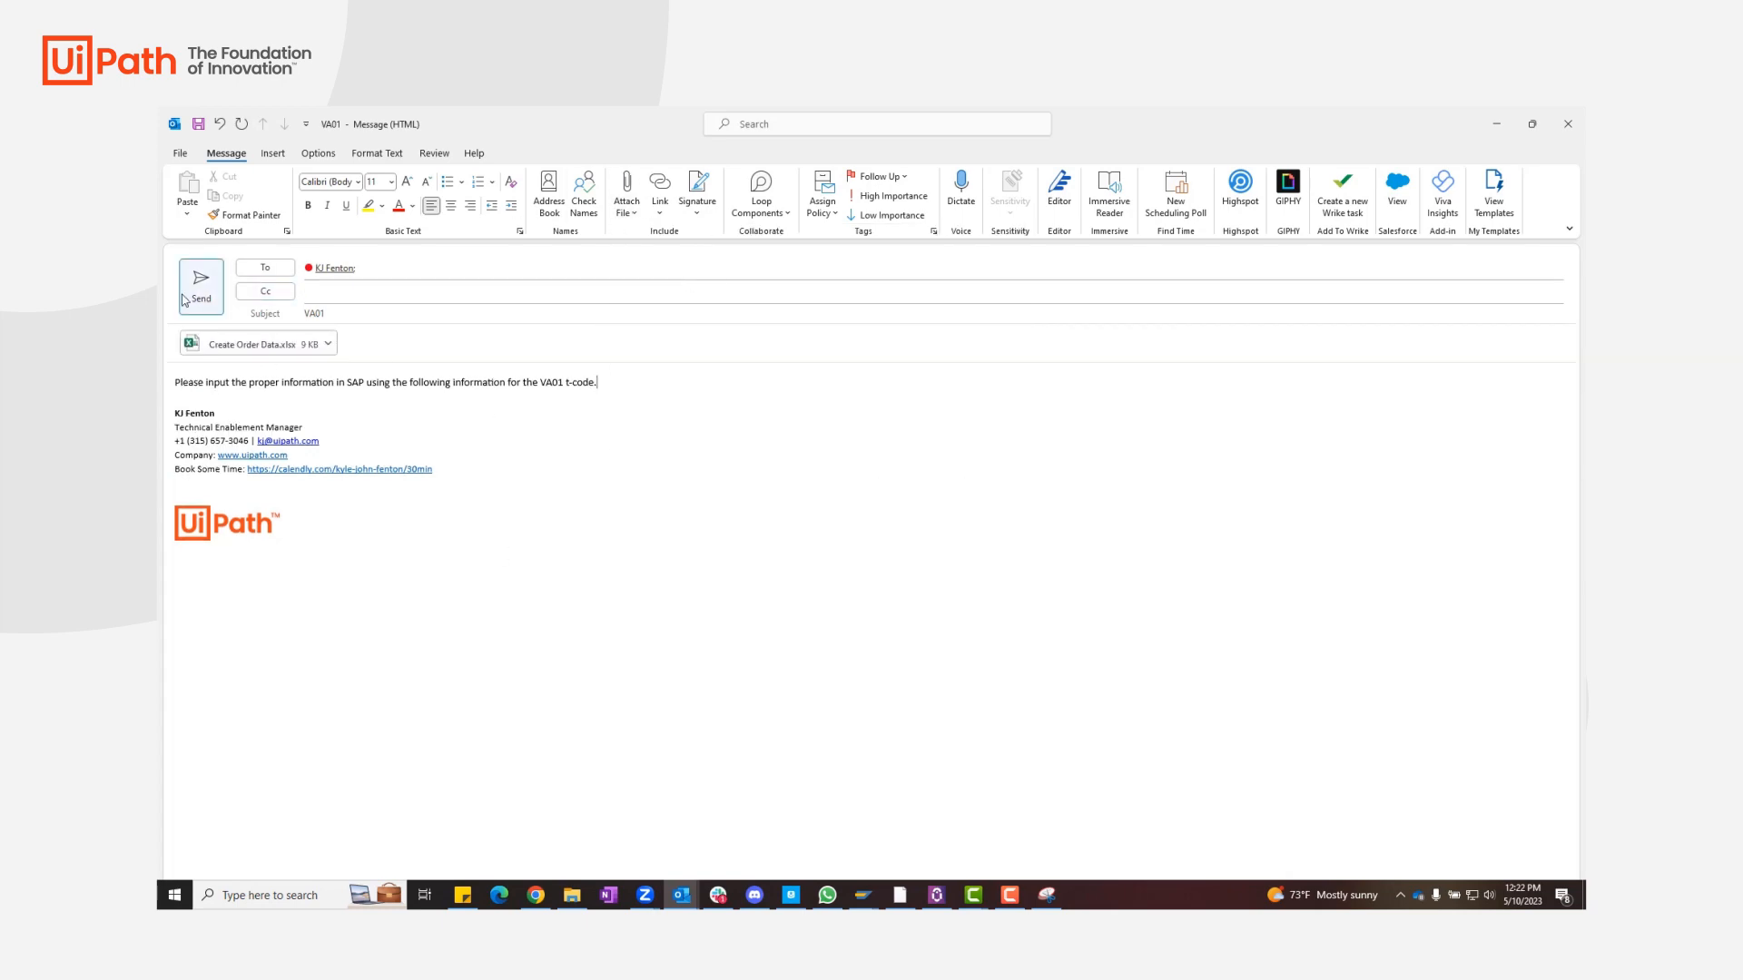
{"action": "left_click", "coordinate": [200, 286]}
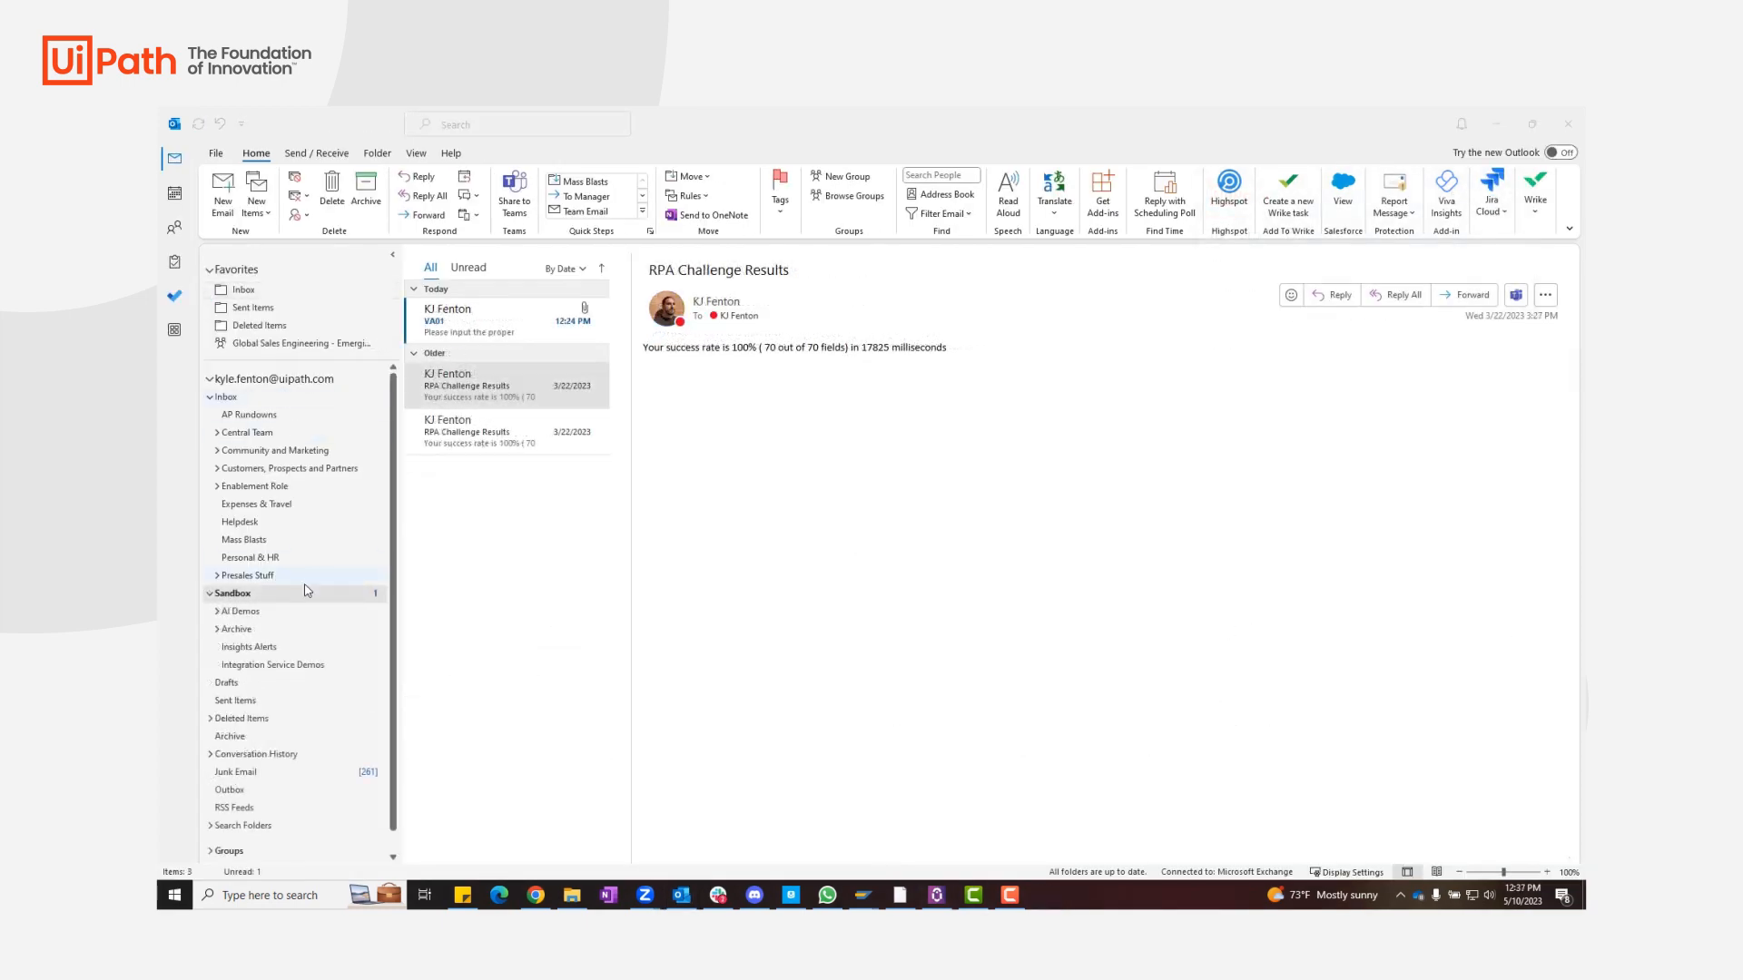
{"action": "left_click", "coordinate": [496, 319]}
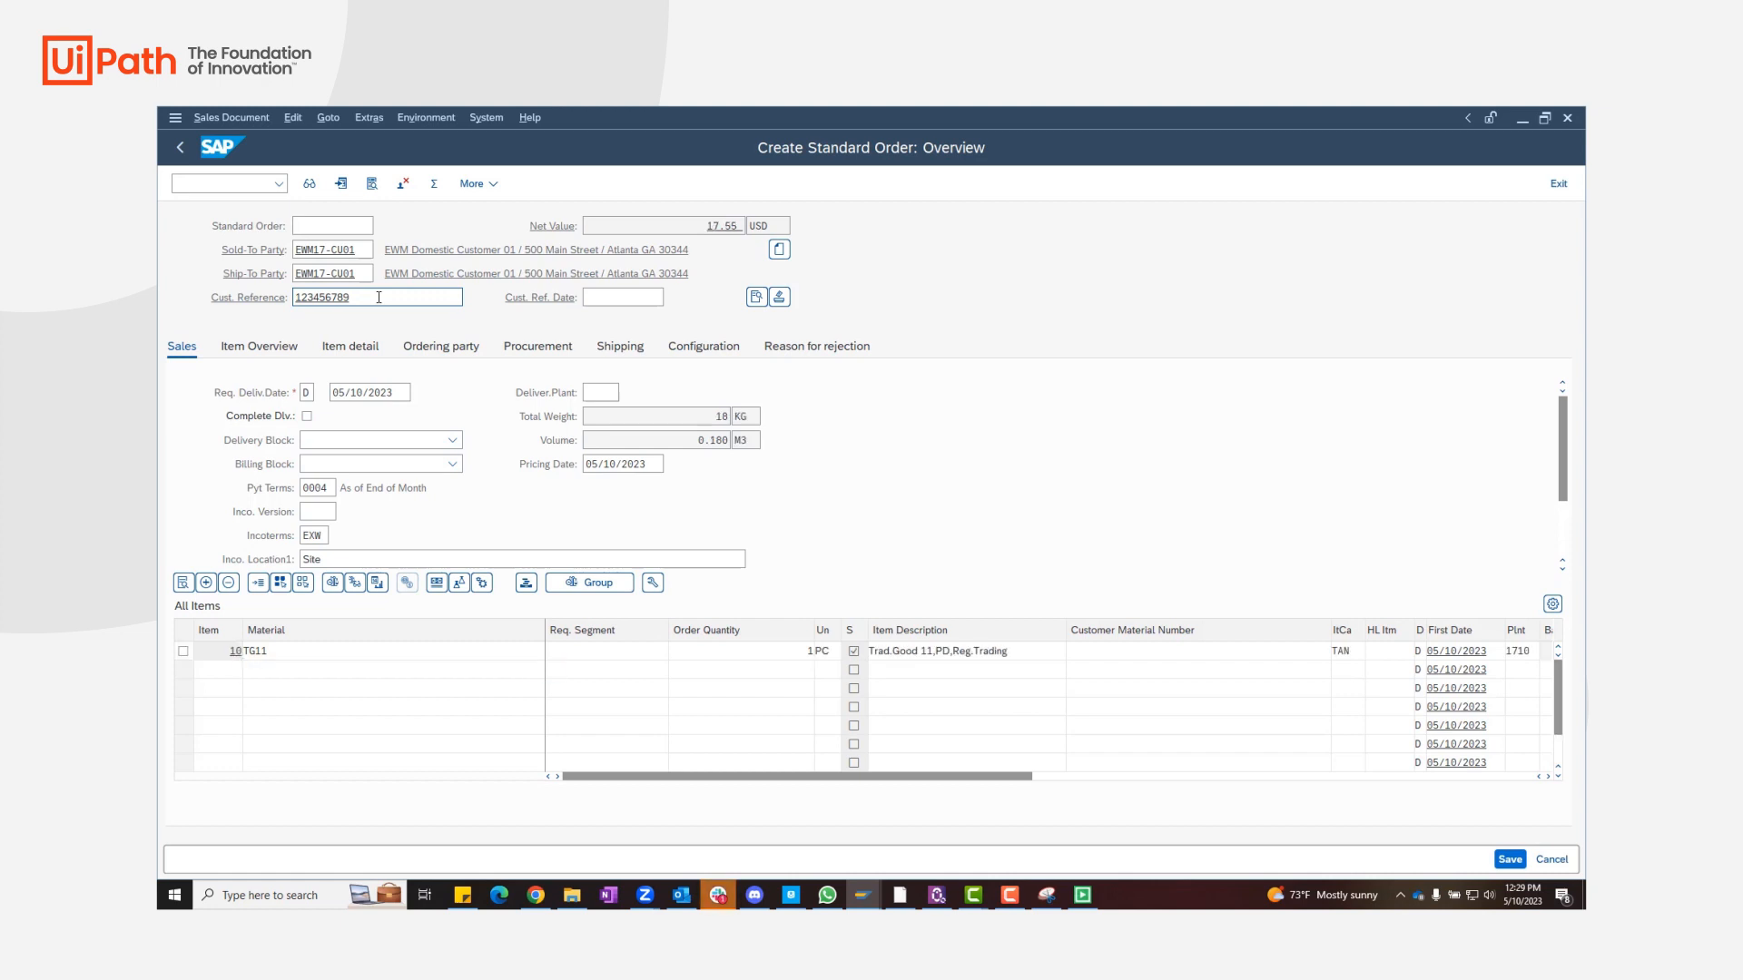
Save the filled order so SAP records it as Standard Order 58528.
{"action": "left_click", "coordinate": [1511, 858]}
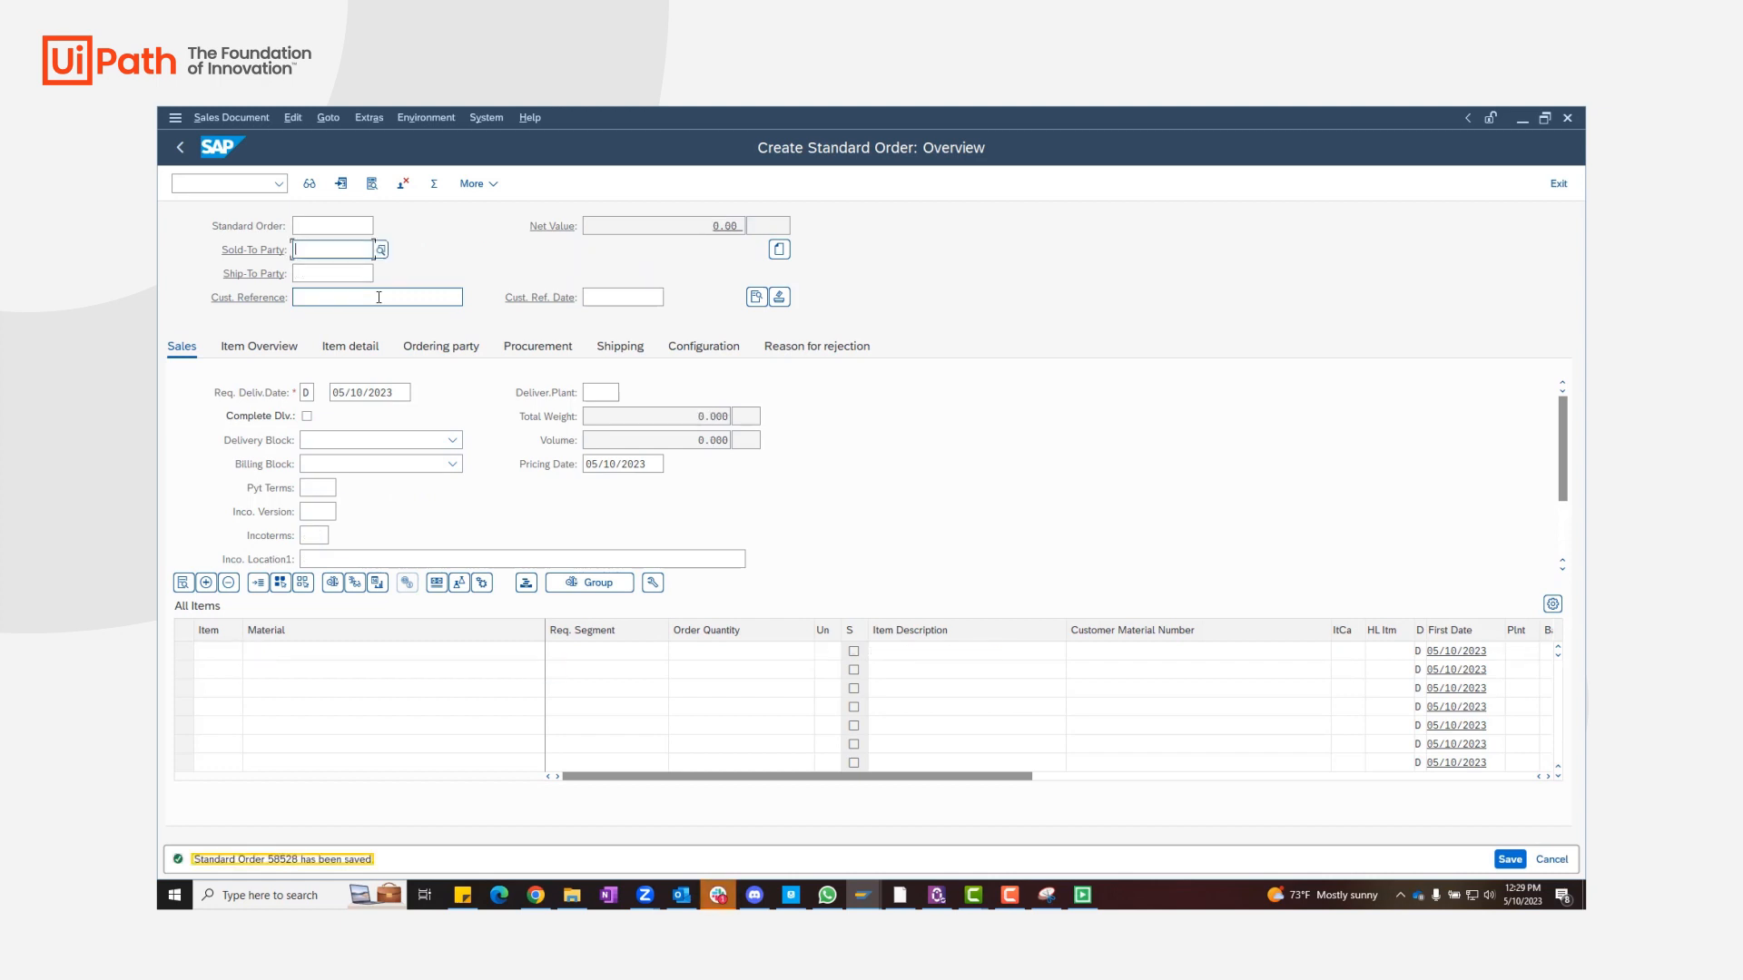